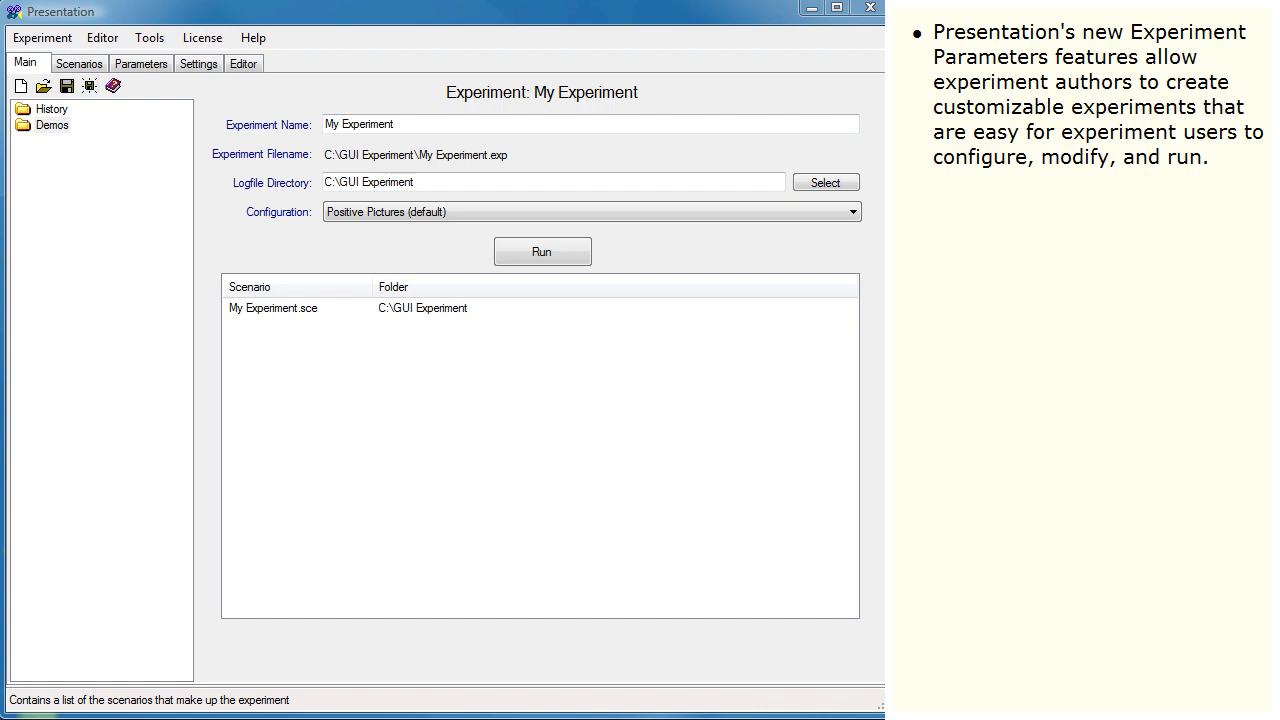
mouse_move(389, 234)
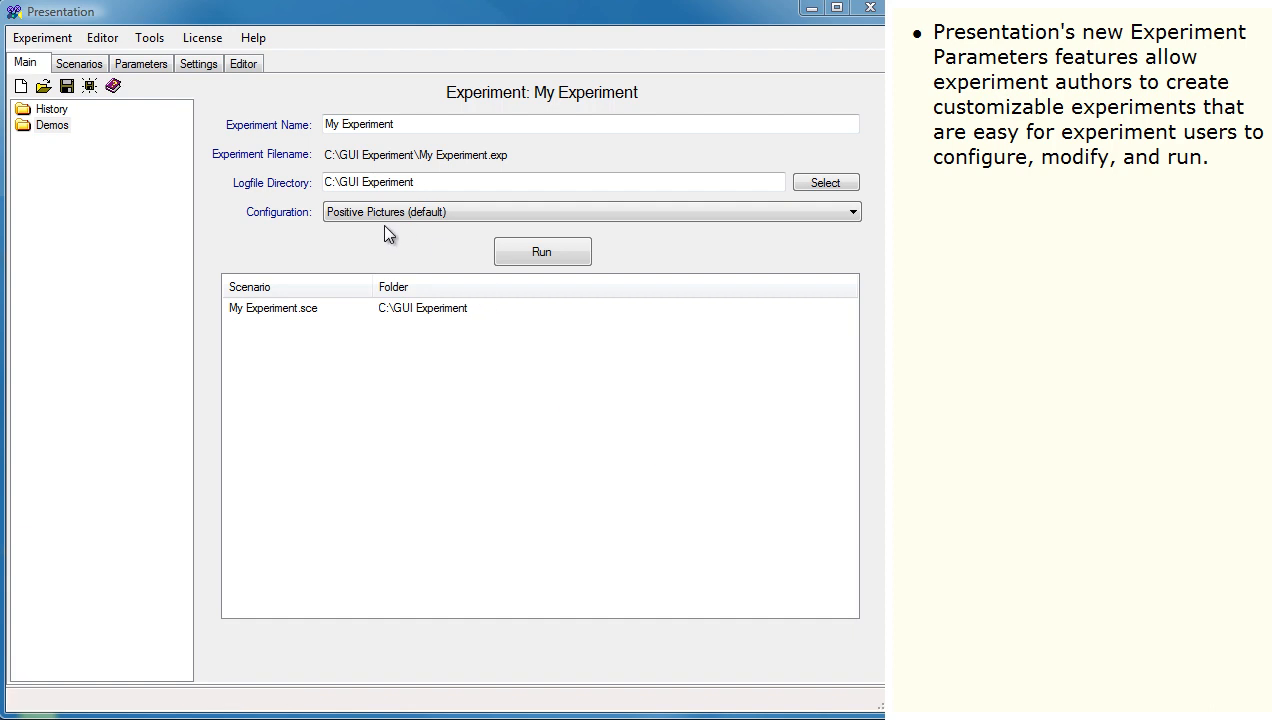
Step: On the Parameters tab, review Stimulus Color, Fixation Color, Fixation Size, Pretest duration and Handedness
click(141, 62)
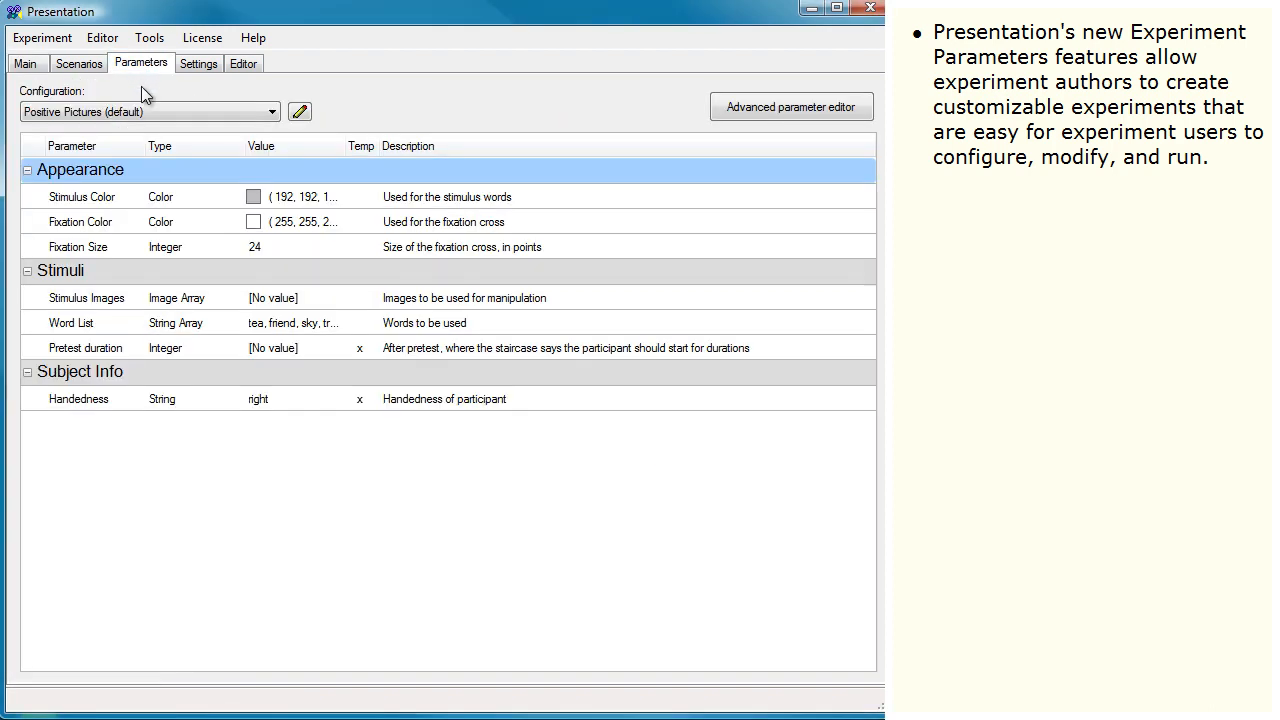
click(82, 197)
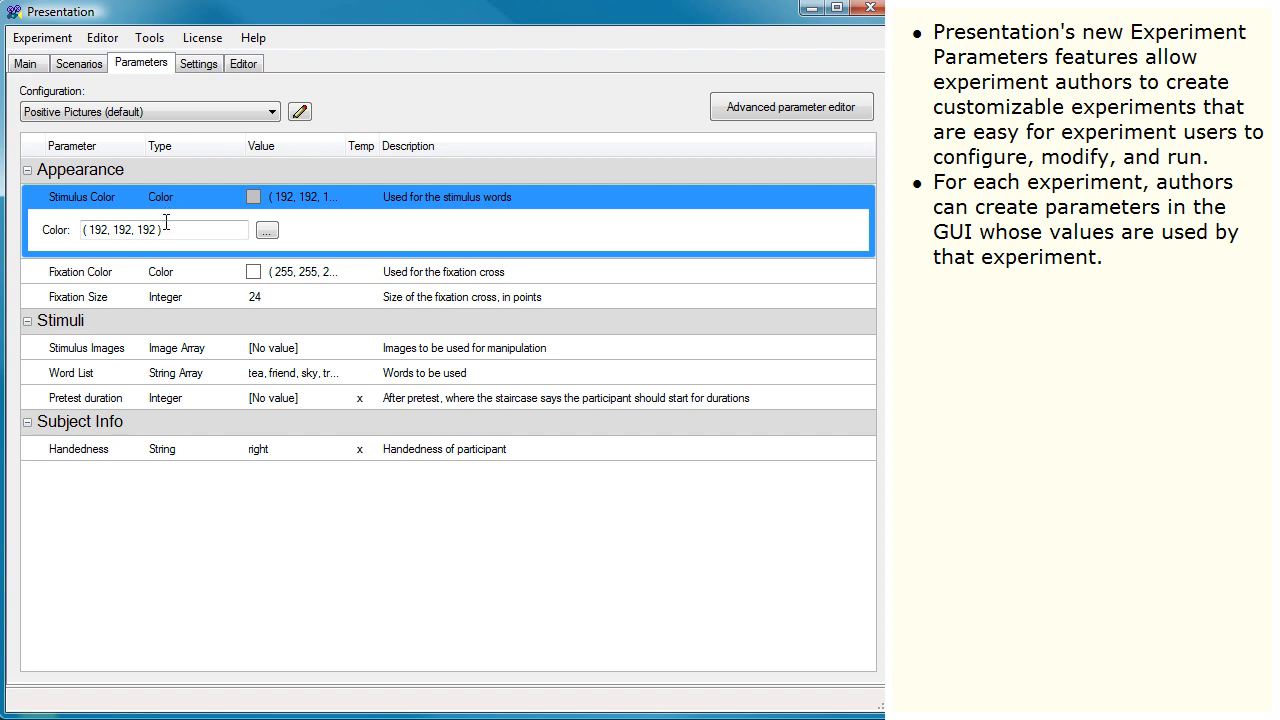
click(80, 271)
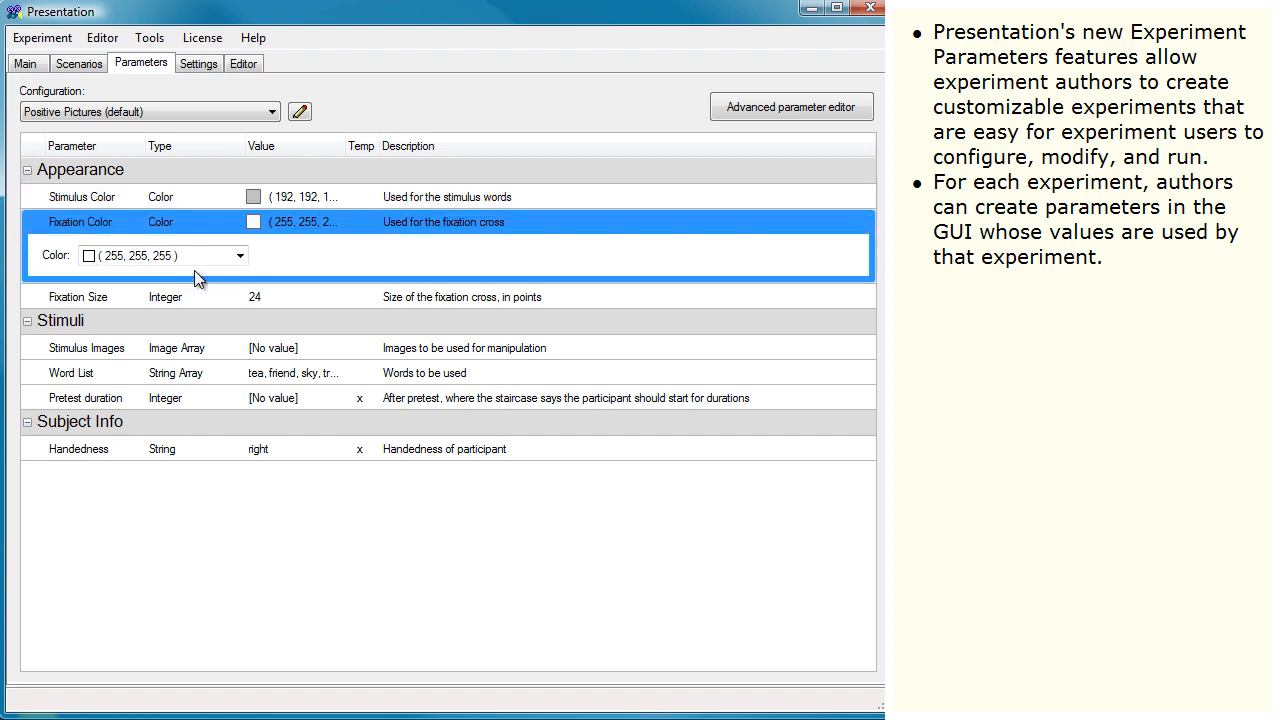
mouse_move(197, 303)
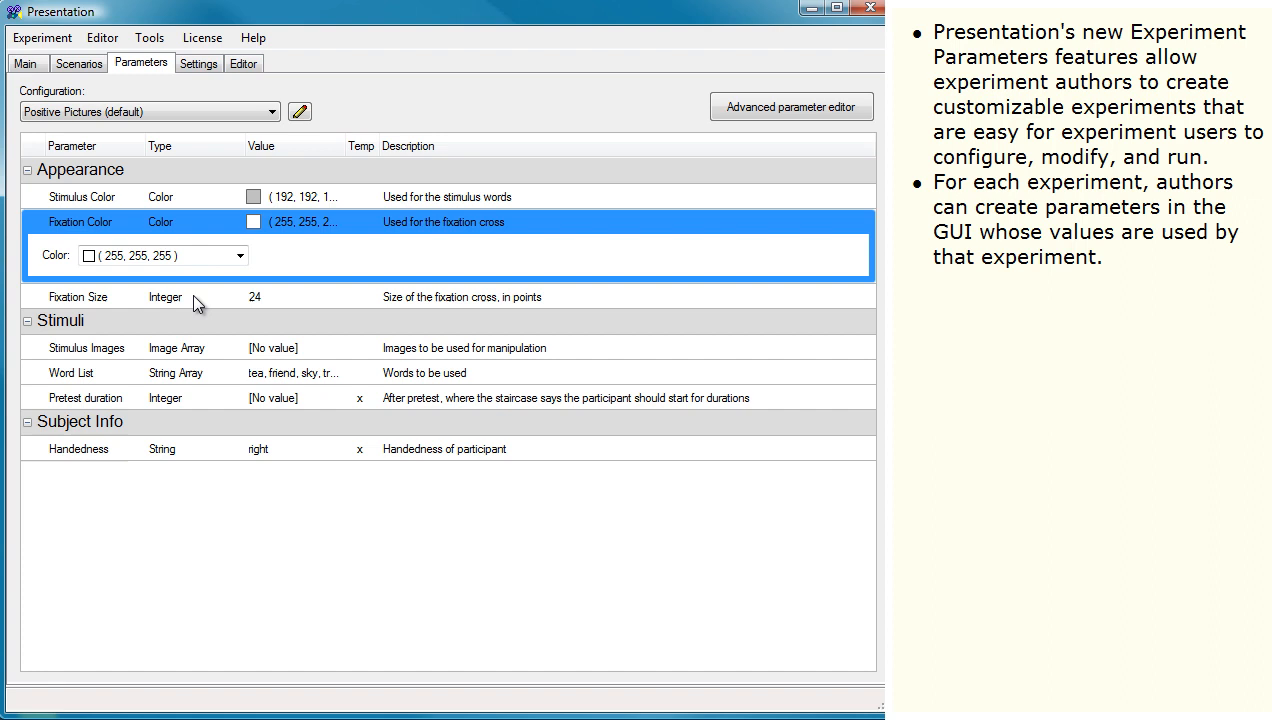
click(78, 296)
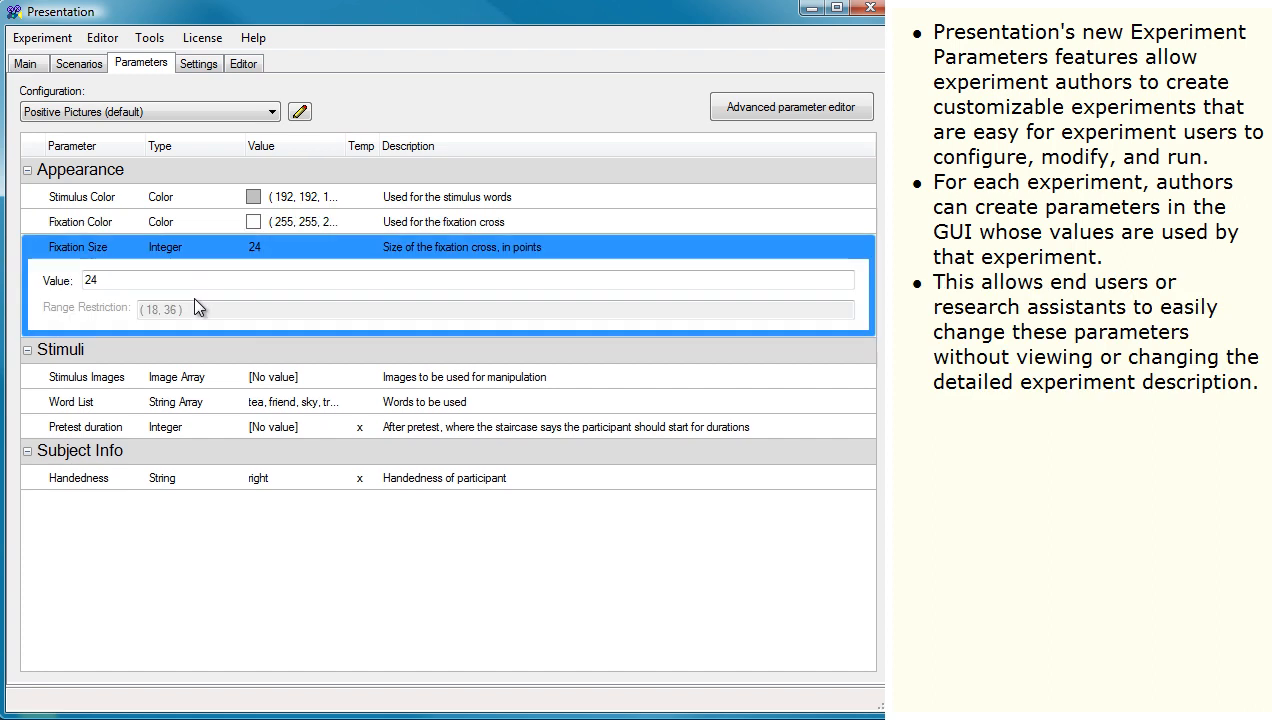
mouse_move(180, 432)
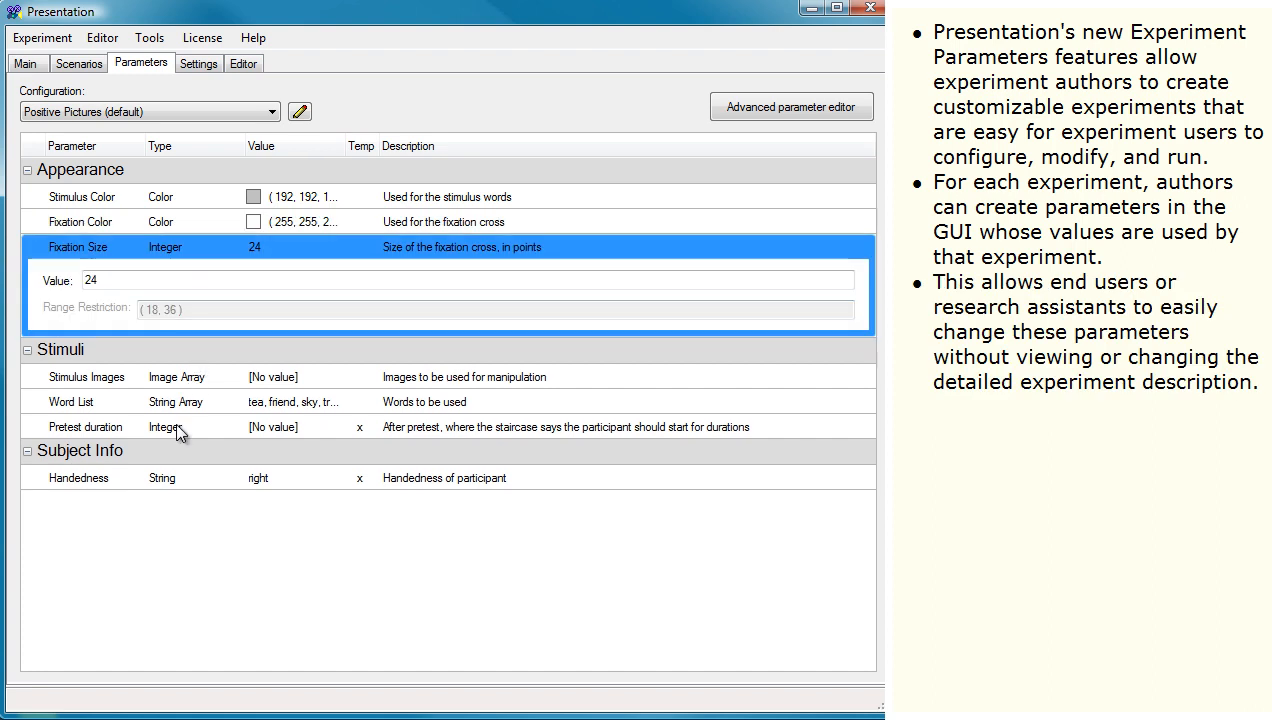
click(85, 427)
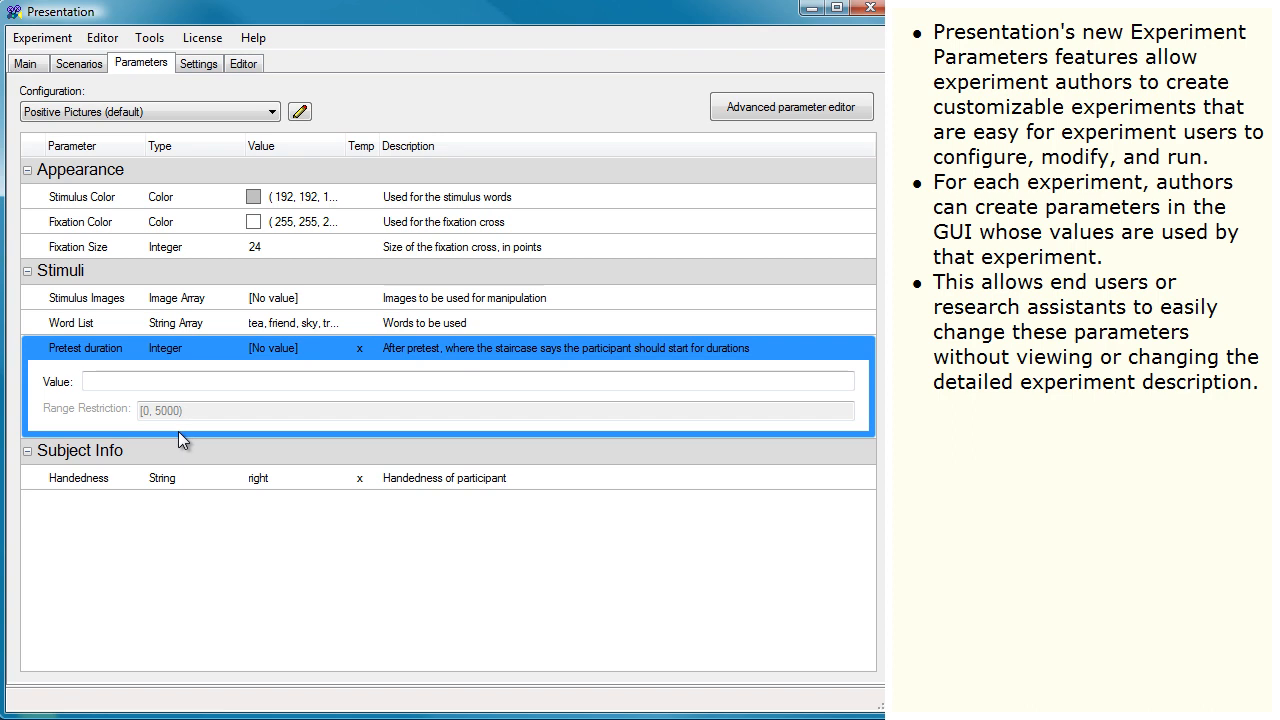
click(78, 477)
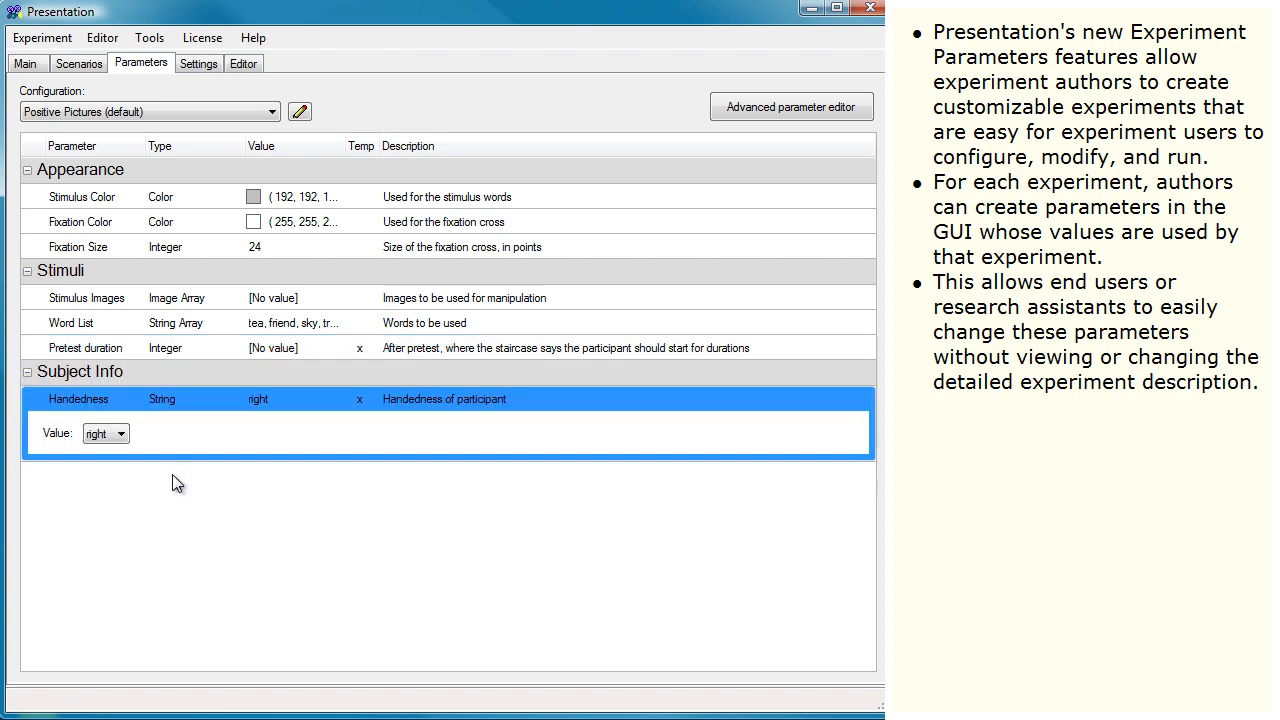
mouse_move(175, 197)
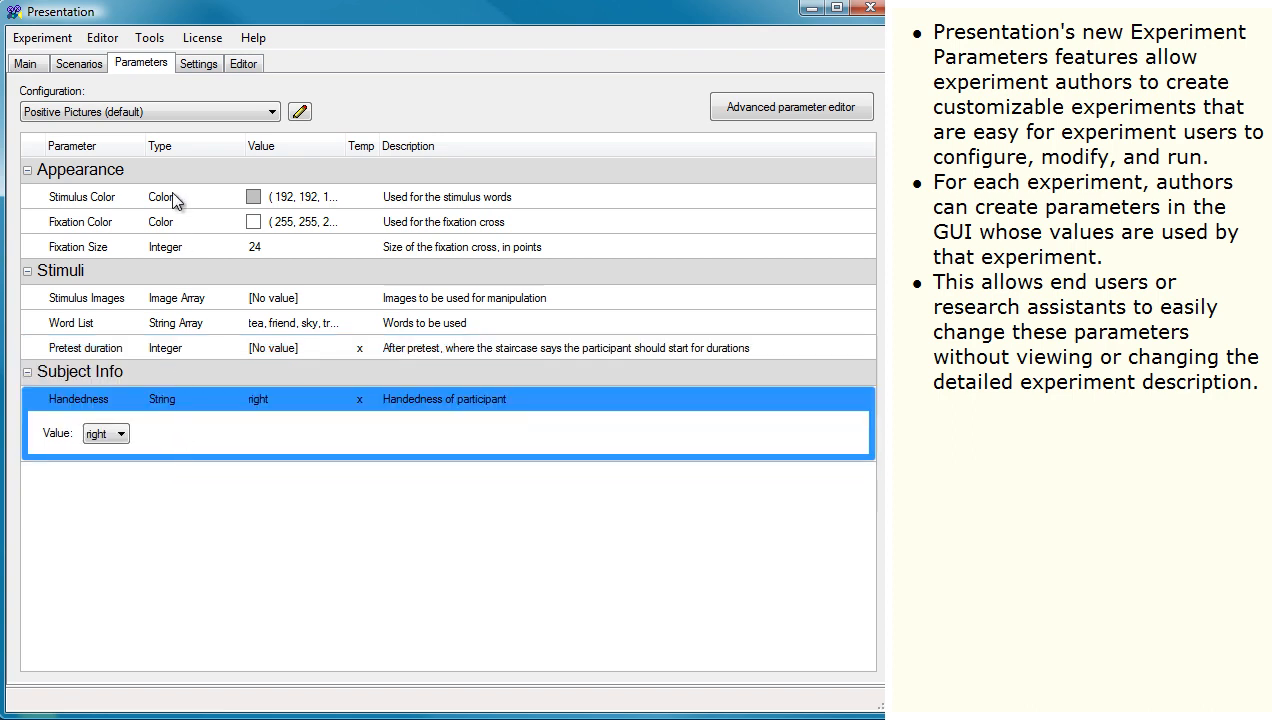
click(82, 197)
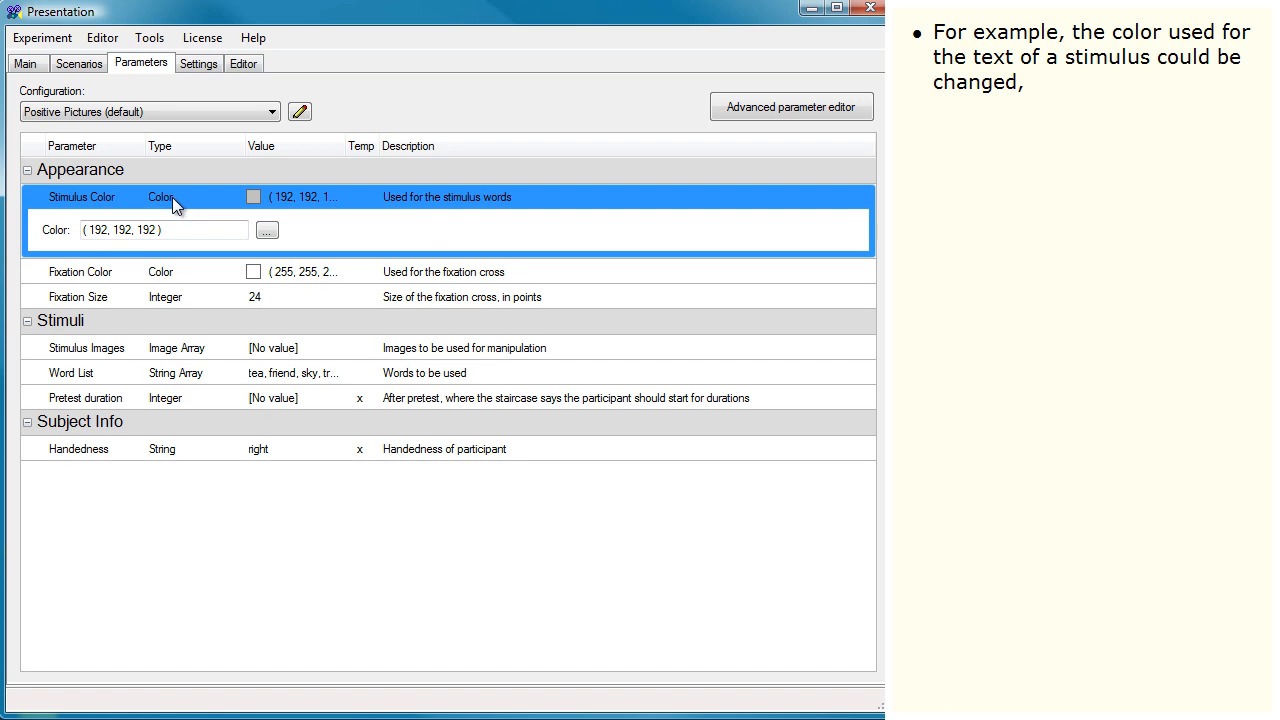
Step: Pick the red swatch (255, 0, 0) as the Stimulus Color
click(267, 230)
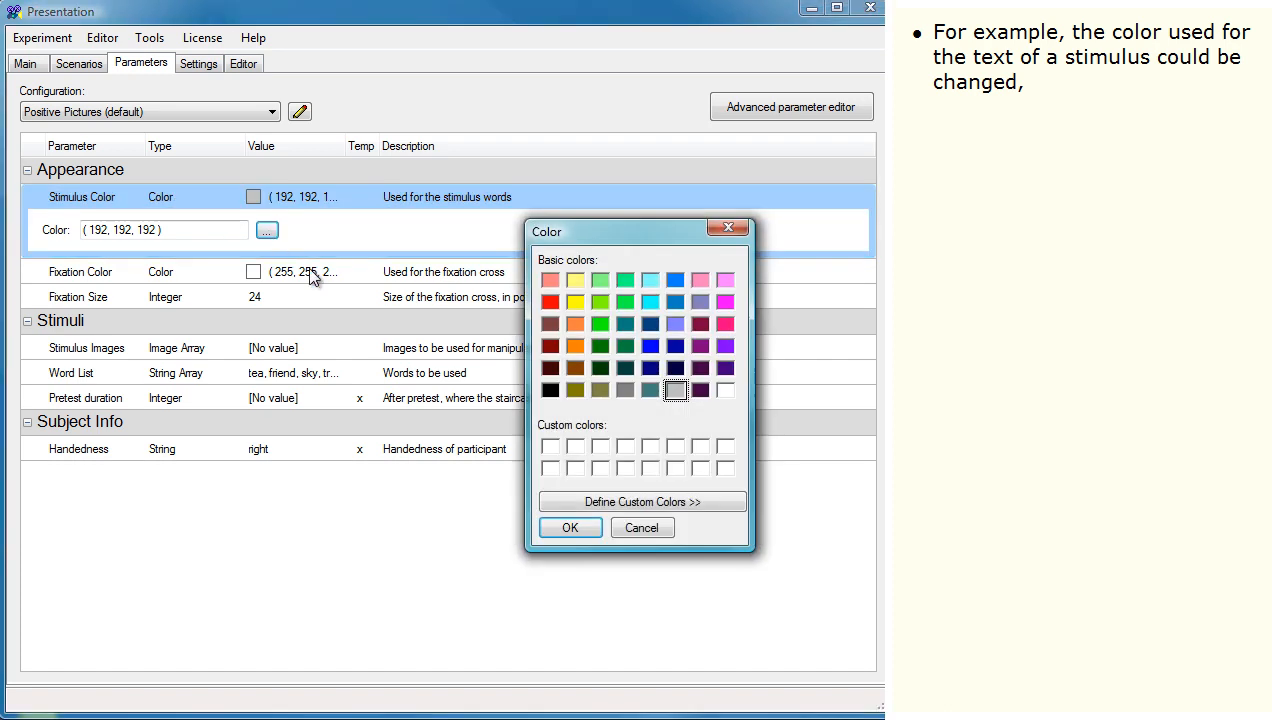
click(550, 302)
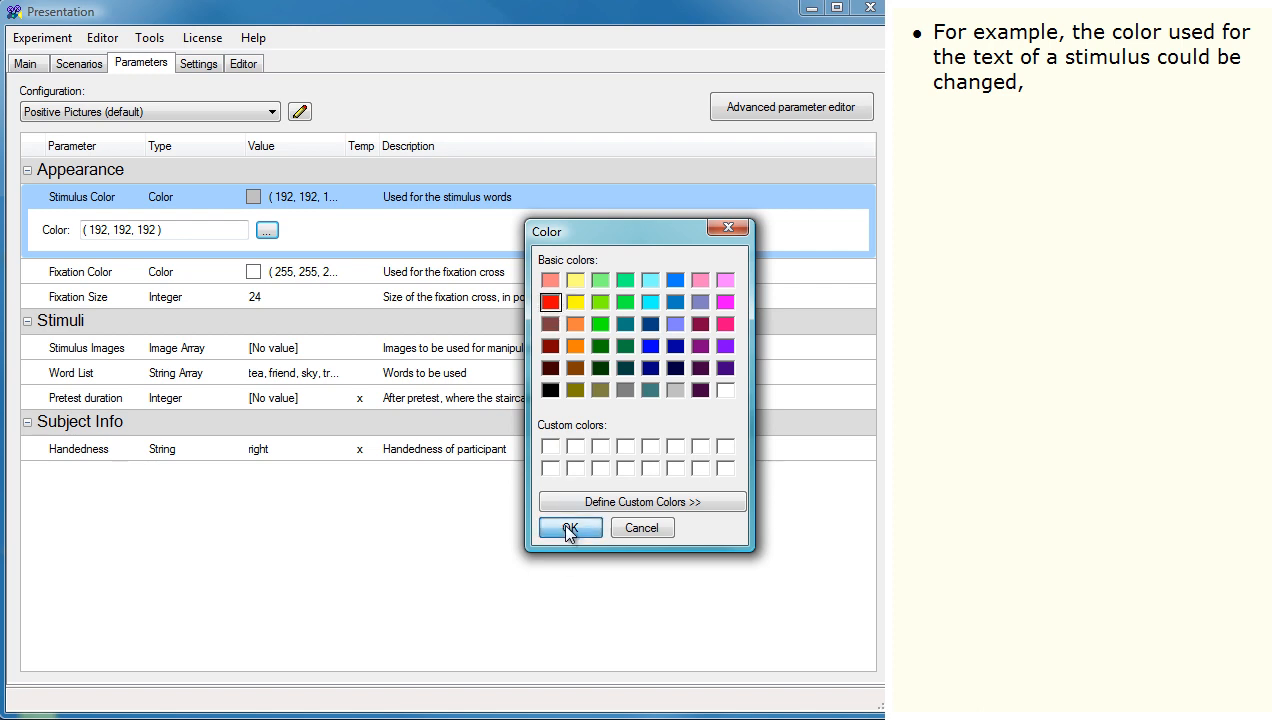
click(568, 528)
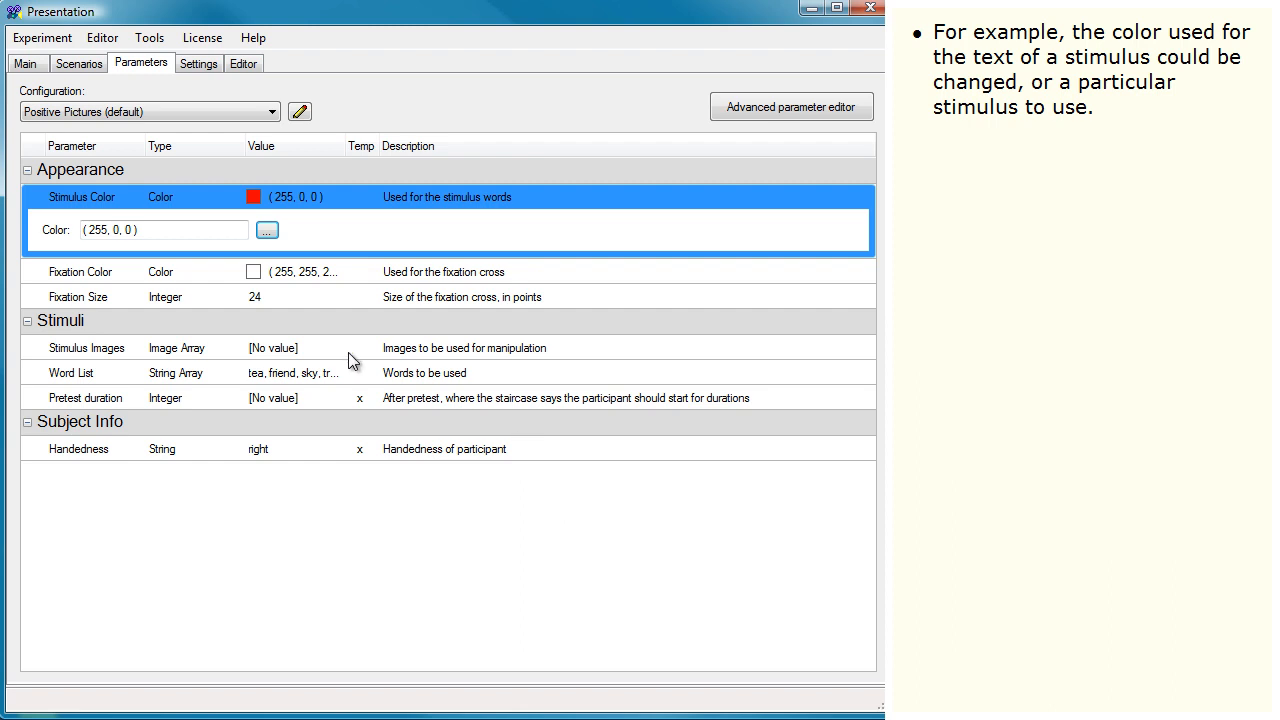
mouse_move(332, 362)
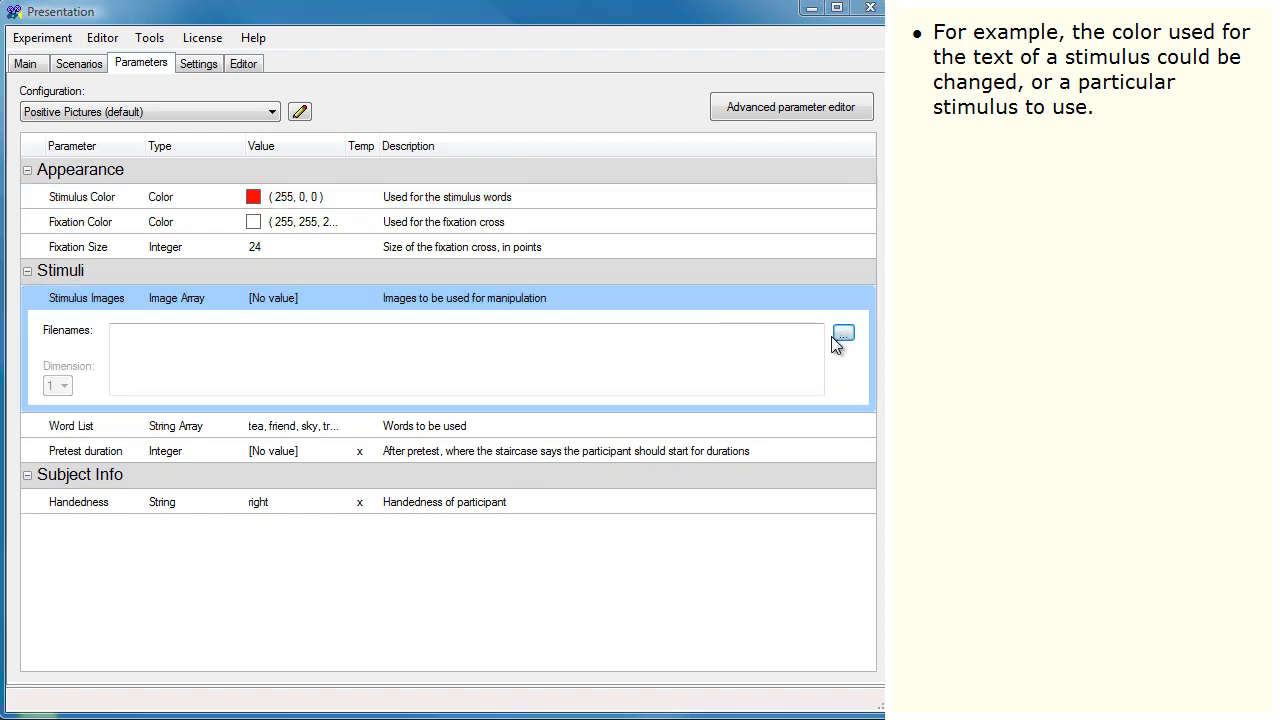
Step: Load pos_1–pos_6.jpg from Set 1 into Stimulus Images and expand Word List
click(843, 332)
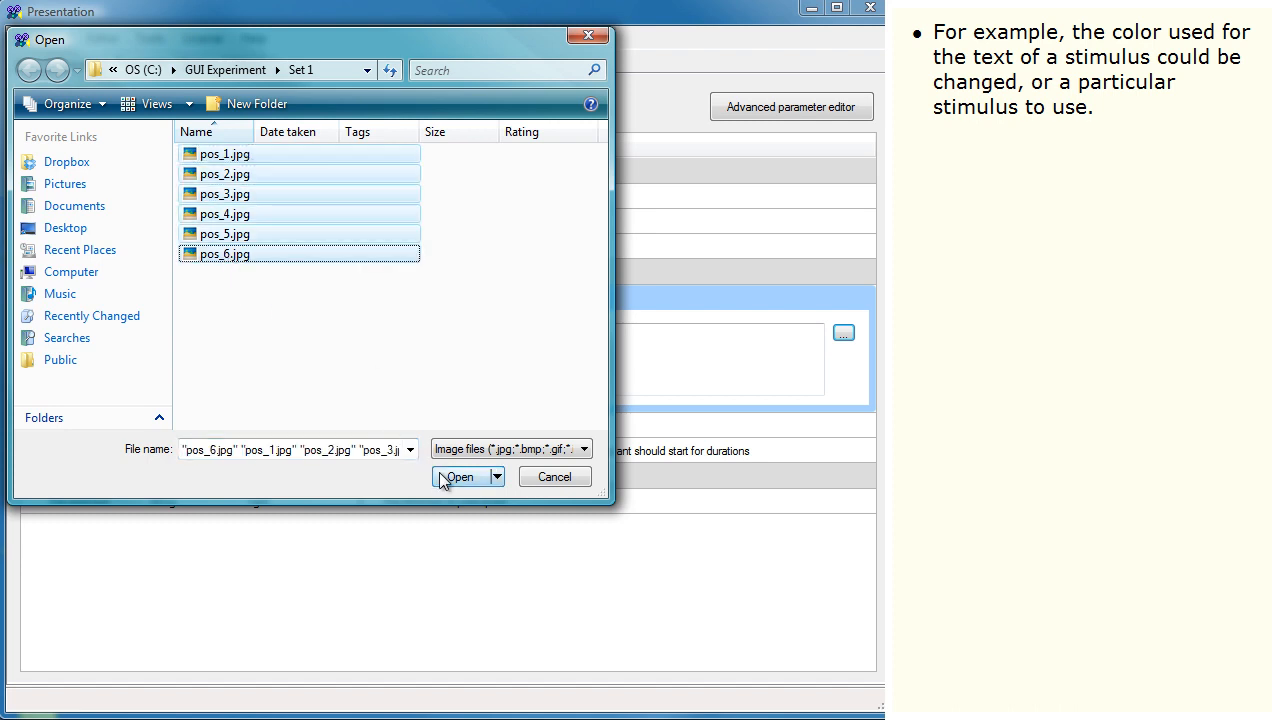
click(461, 476)
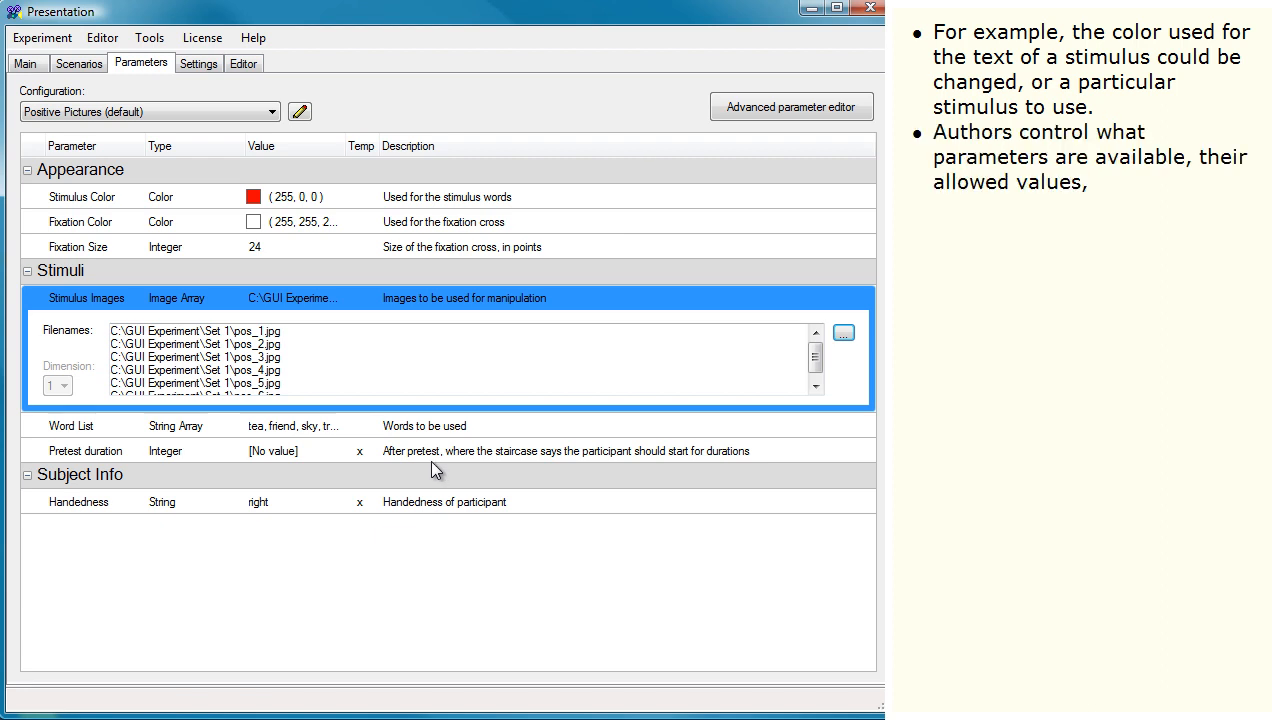
mouse_move(408, 428)
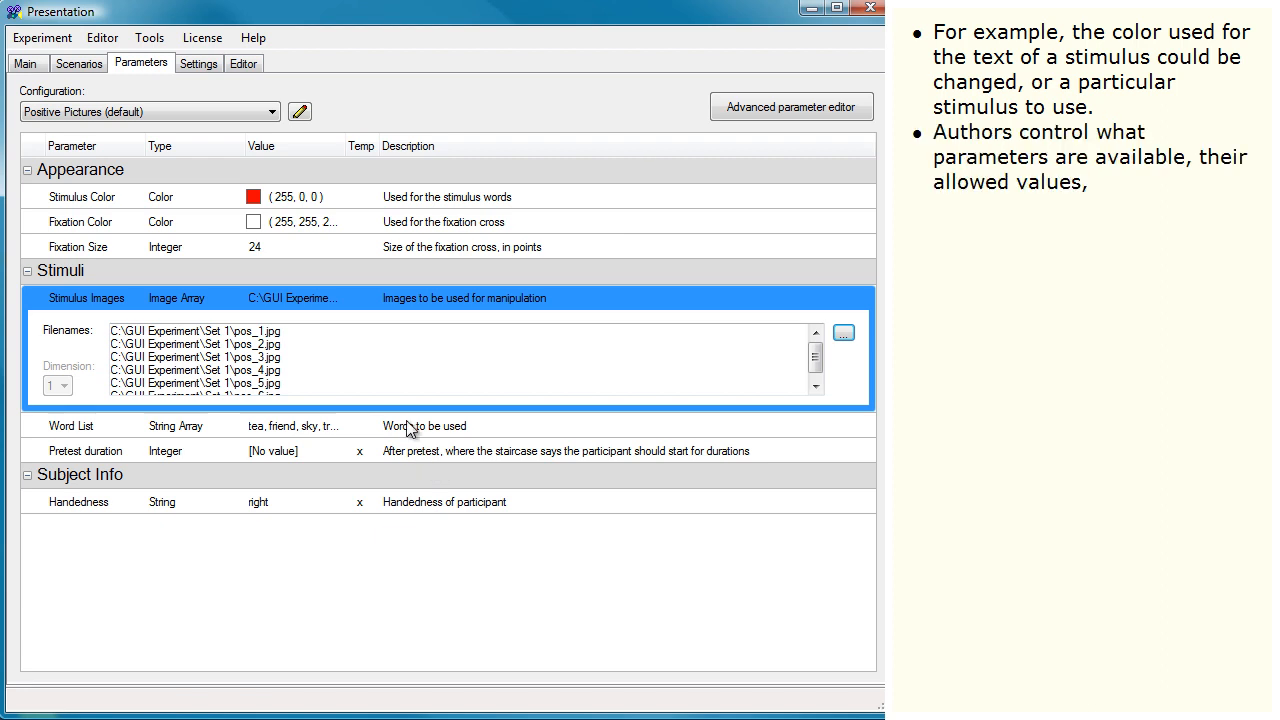
click(80, 222)
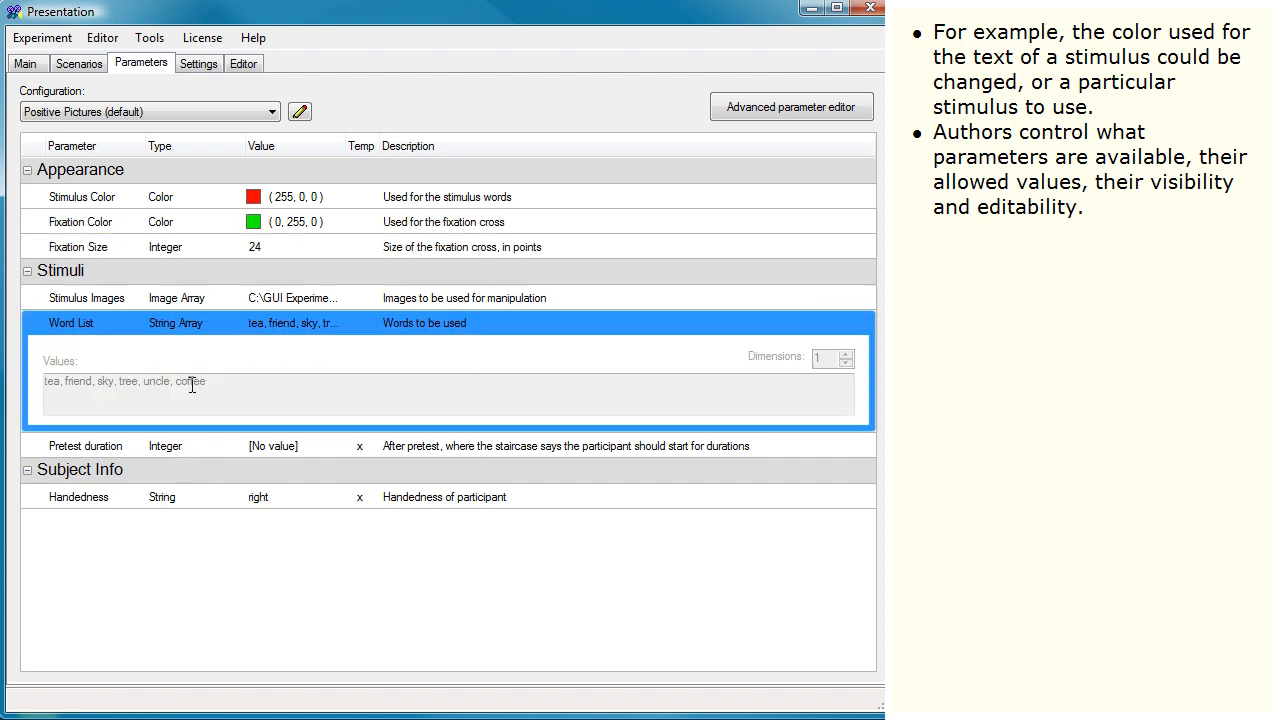
mouse_move(210, 430)
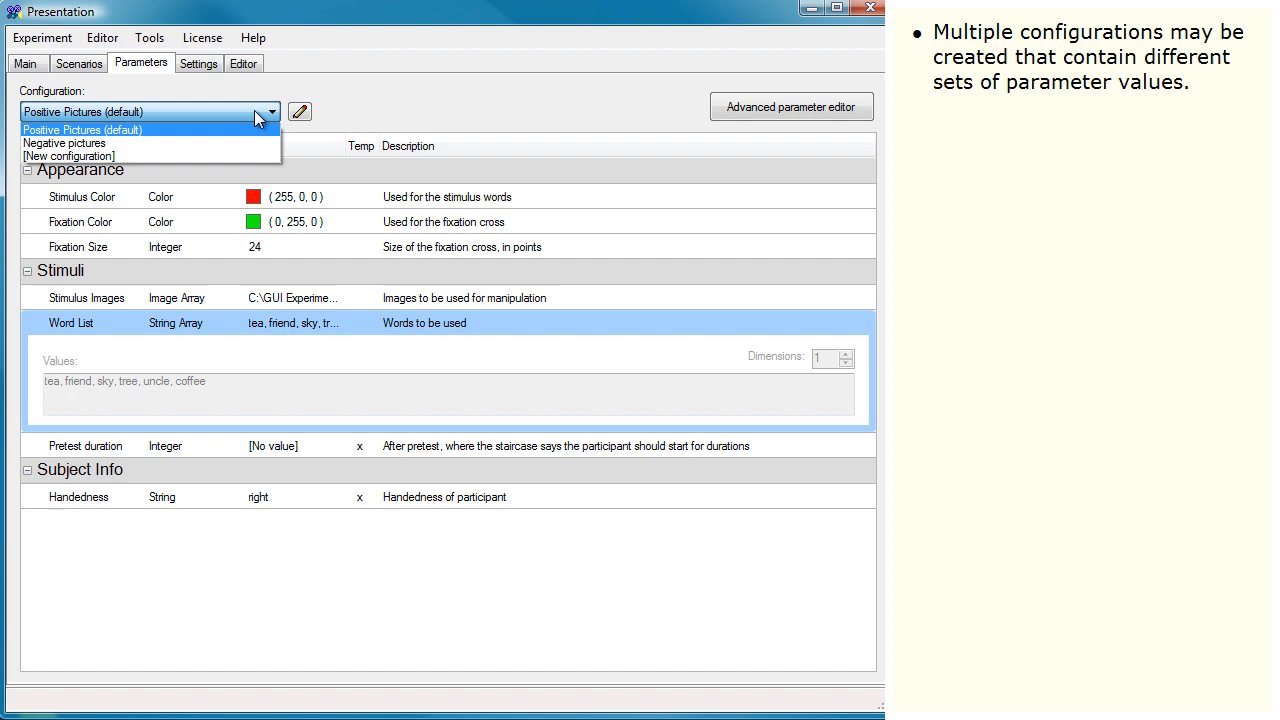
Step: In Negative pictures, uncheck 'Use value from default configuration' for Stimulus Images
click(64, 143)
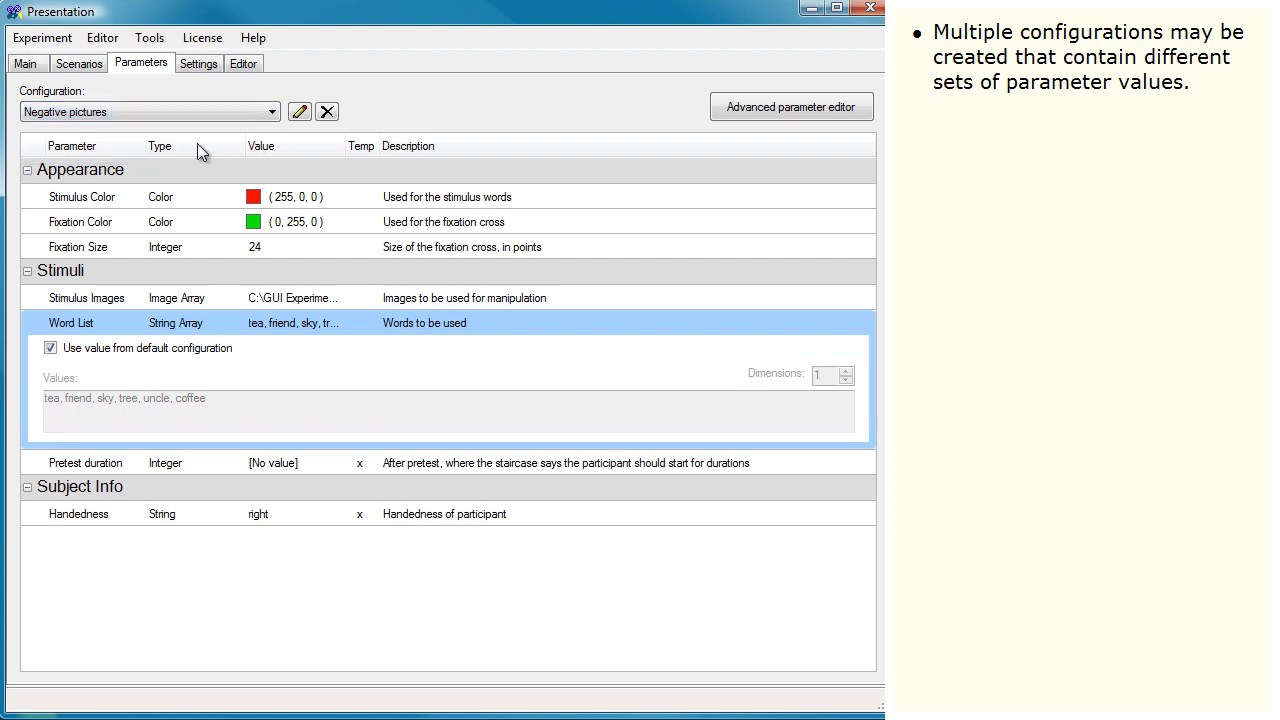
mouse_move(350, 395)
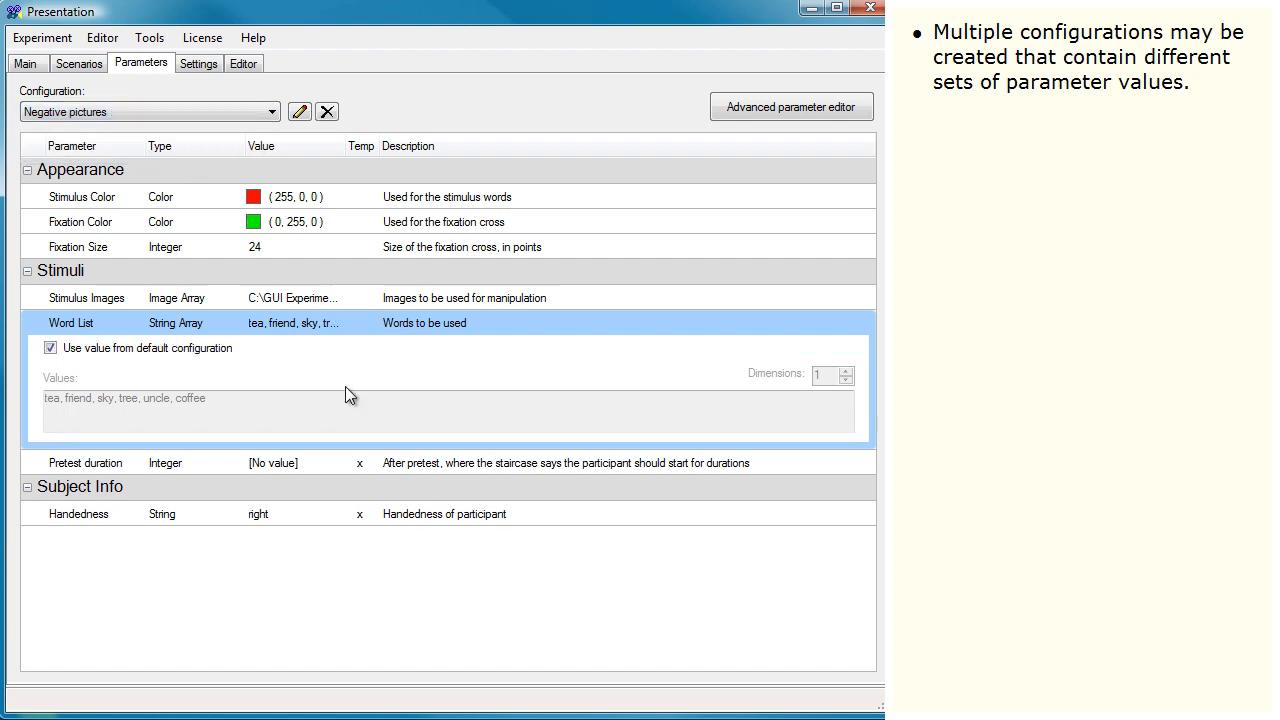
click(87, 297)
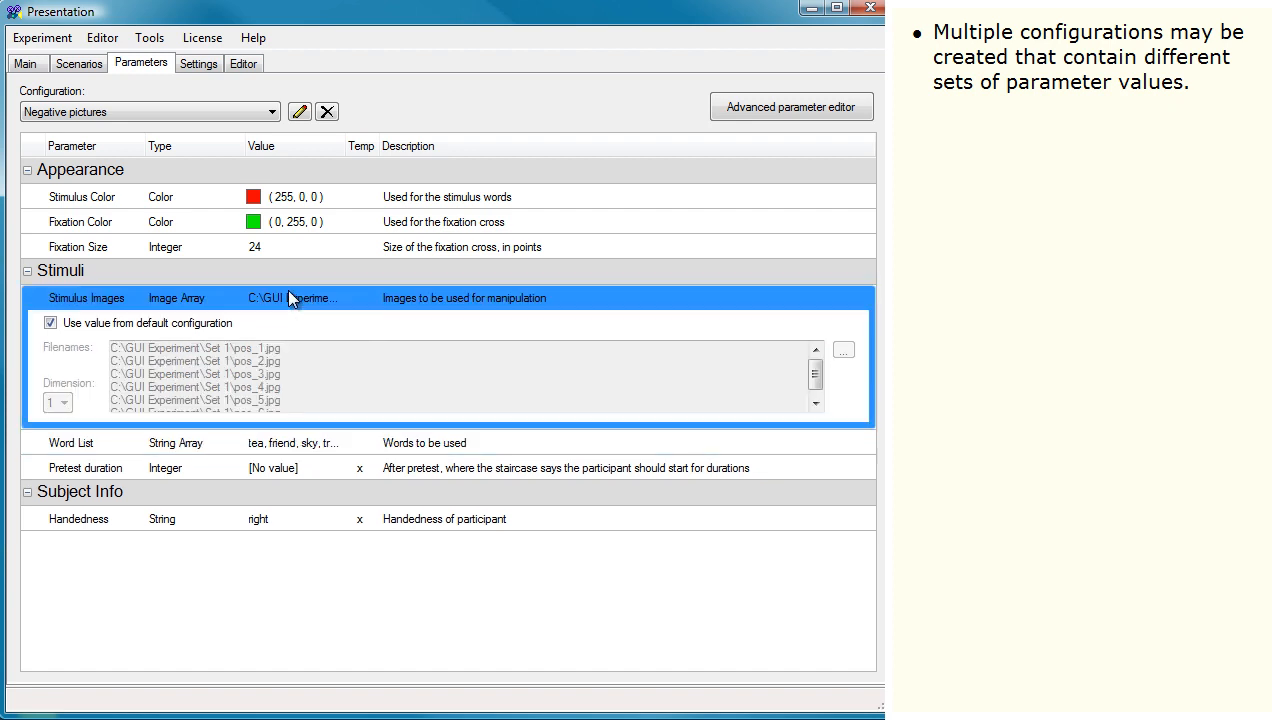
mouse_move(302, 378)
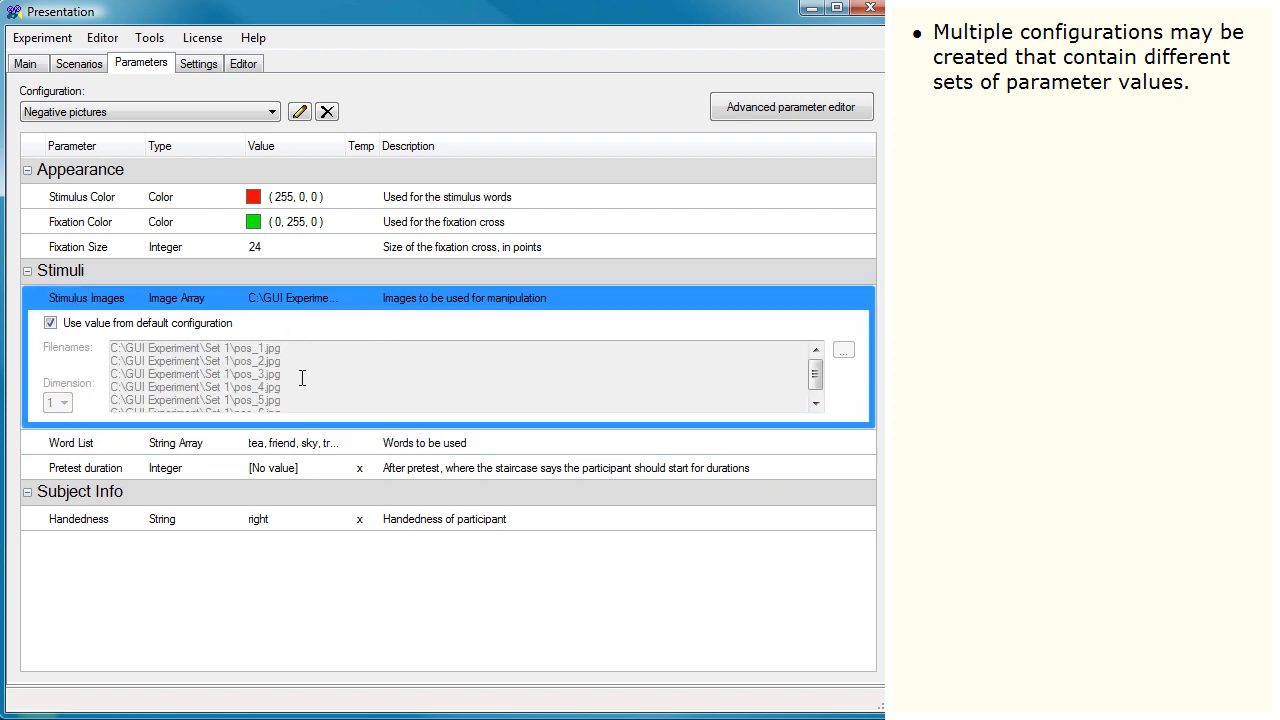
click(50, 323)
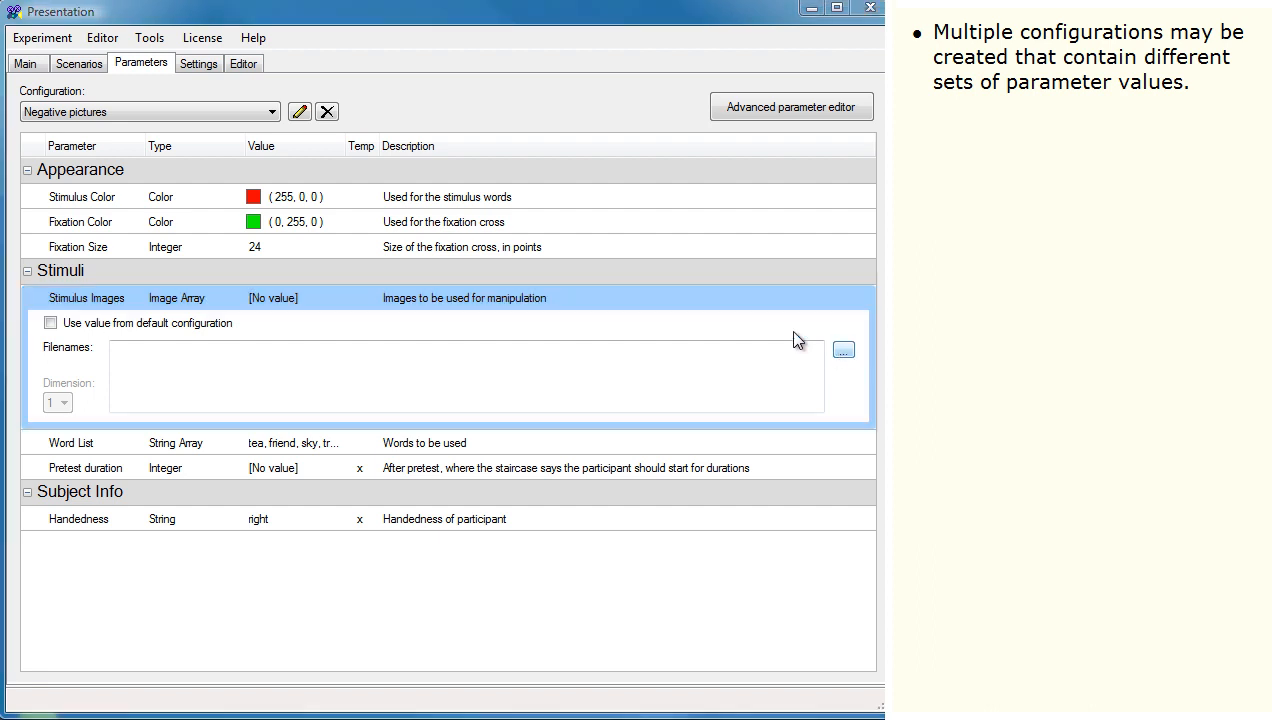
Step: Load neg_1–neg_6.jpg from the Set 2 folder as stimulus images, then show the Main tab
click(843, 350)
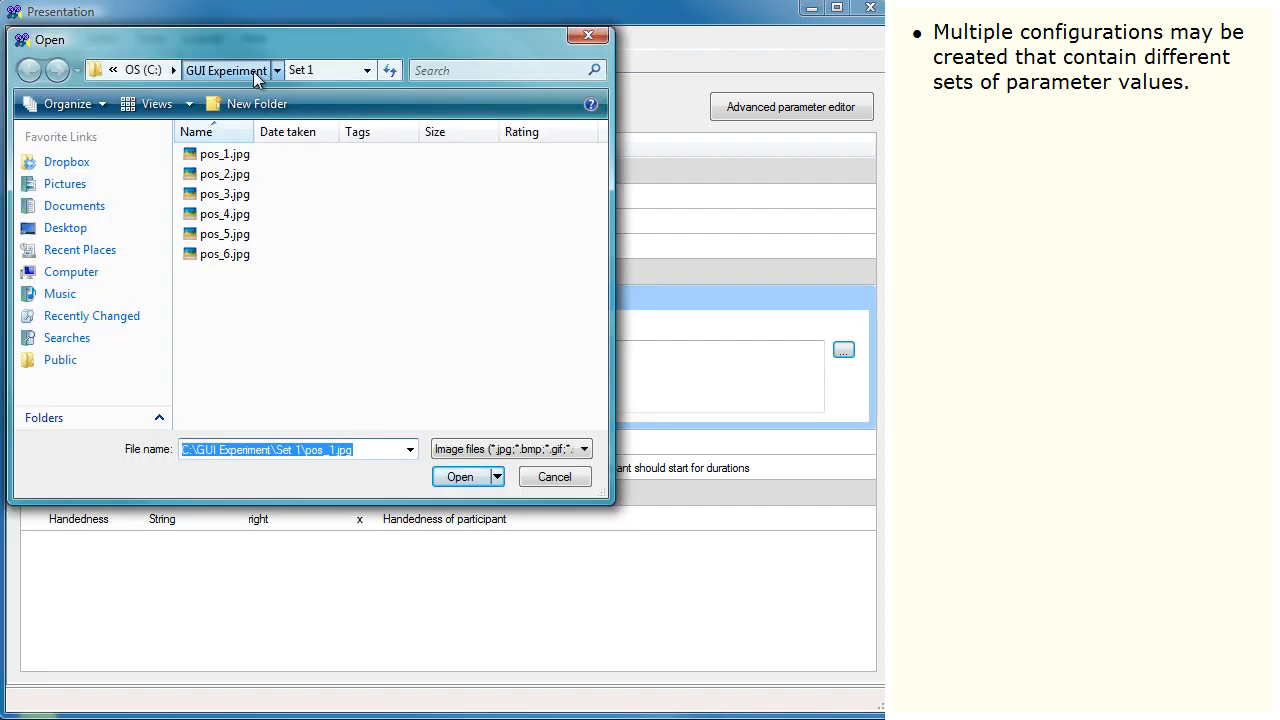
click(365, 70)
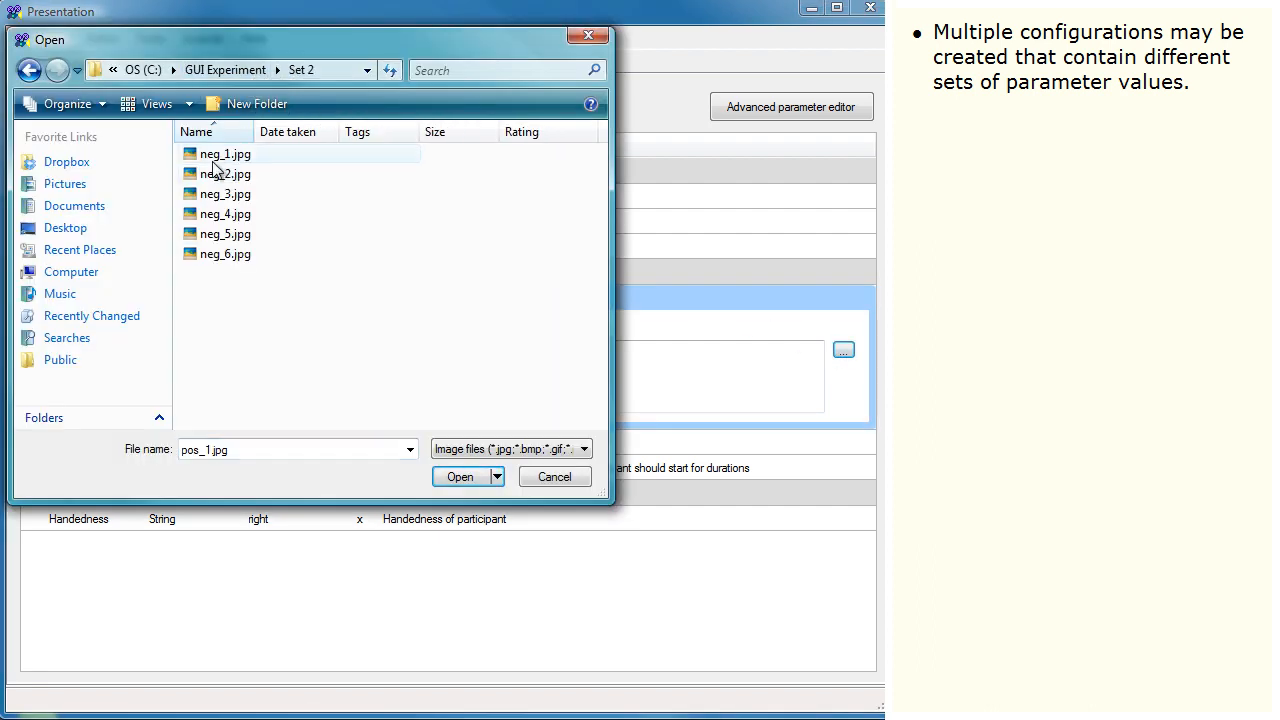
click(225, 154)
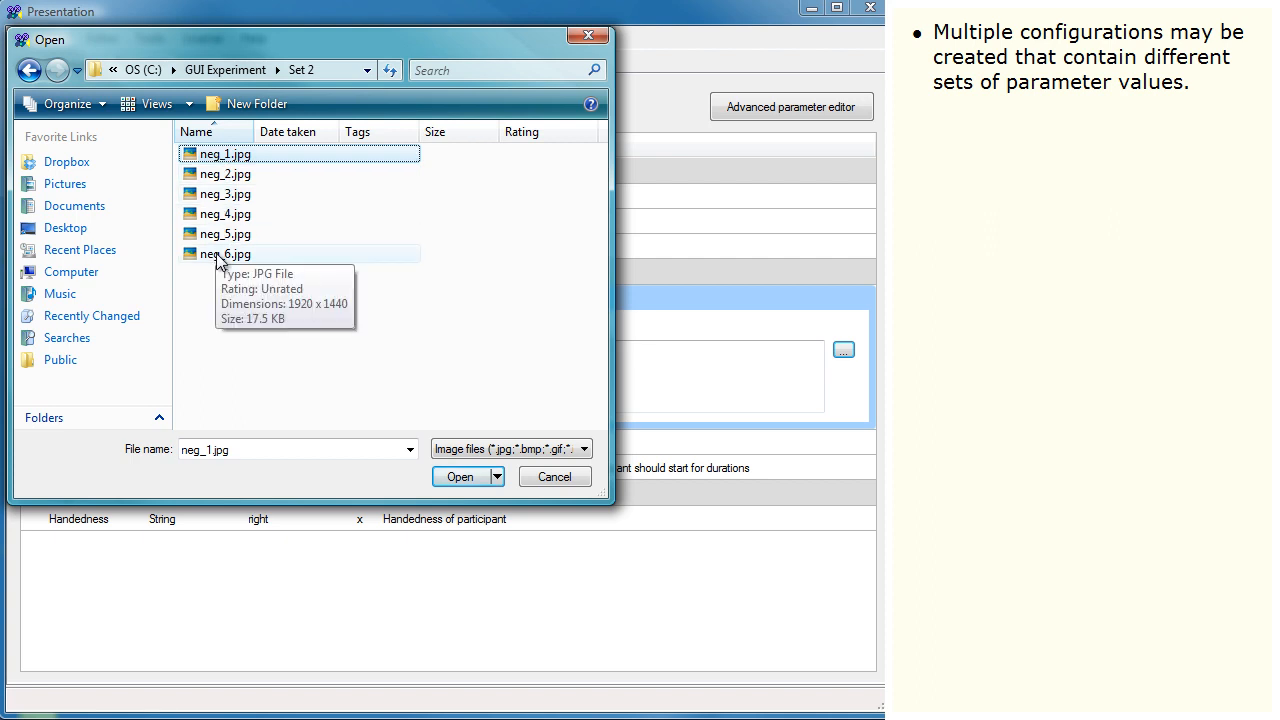
click(460, 476)
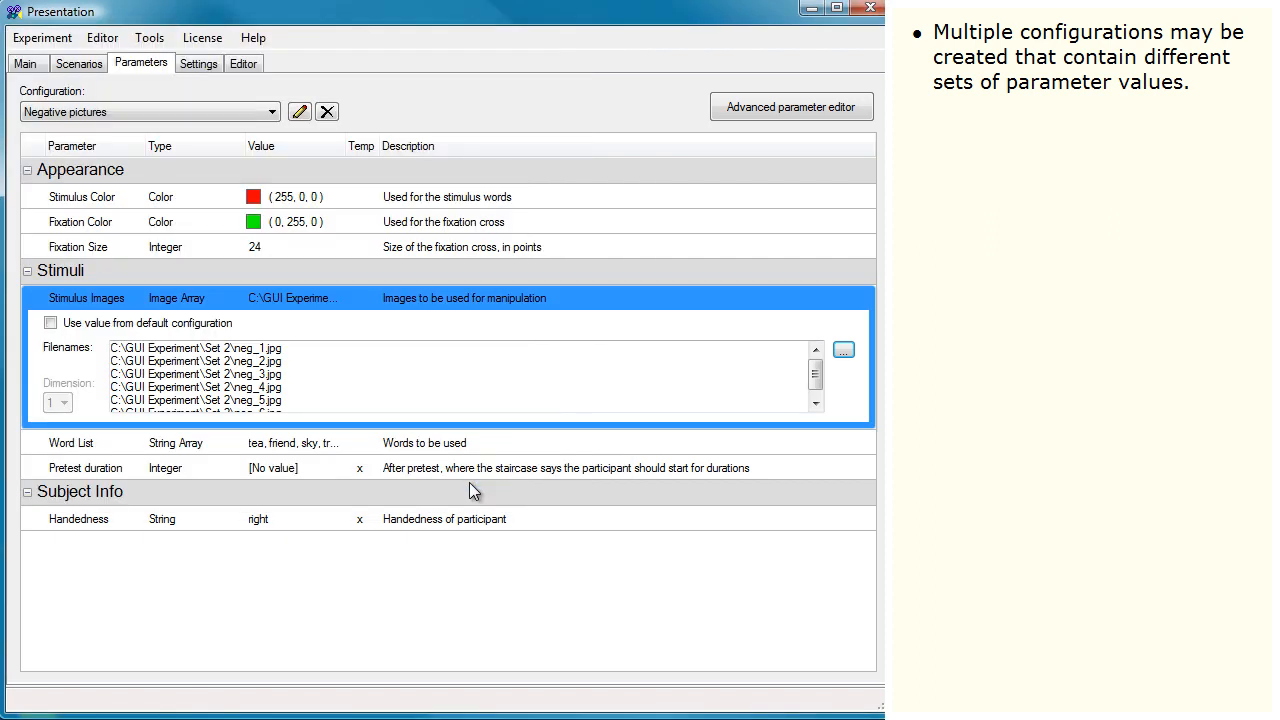
mouse_move(432, 418)
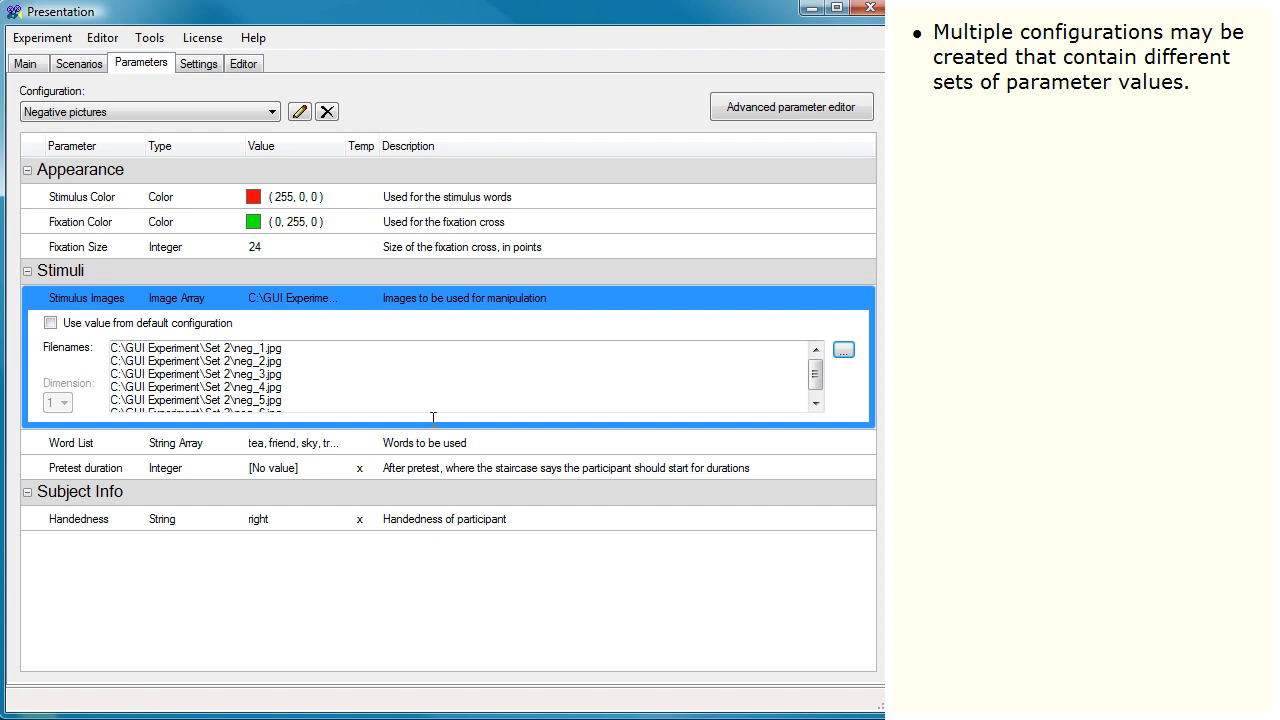
click(25, 63)
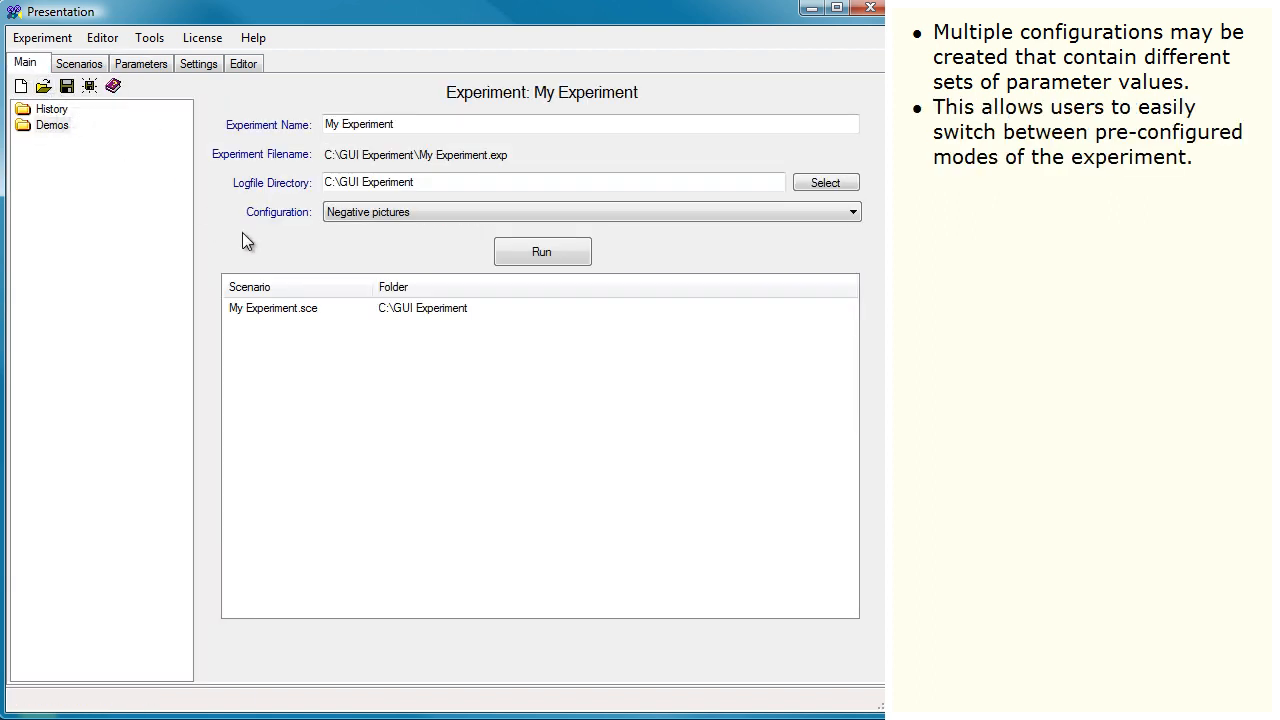
Step: Choose Positive Pictures (default) from the Configuration dropdown on the Main tab
click(851, 211)
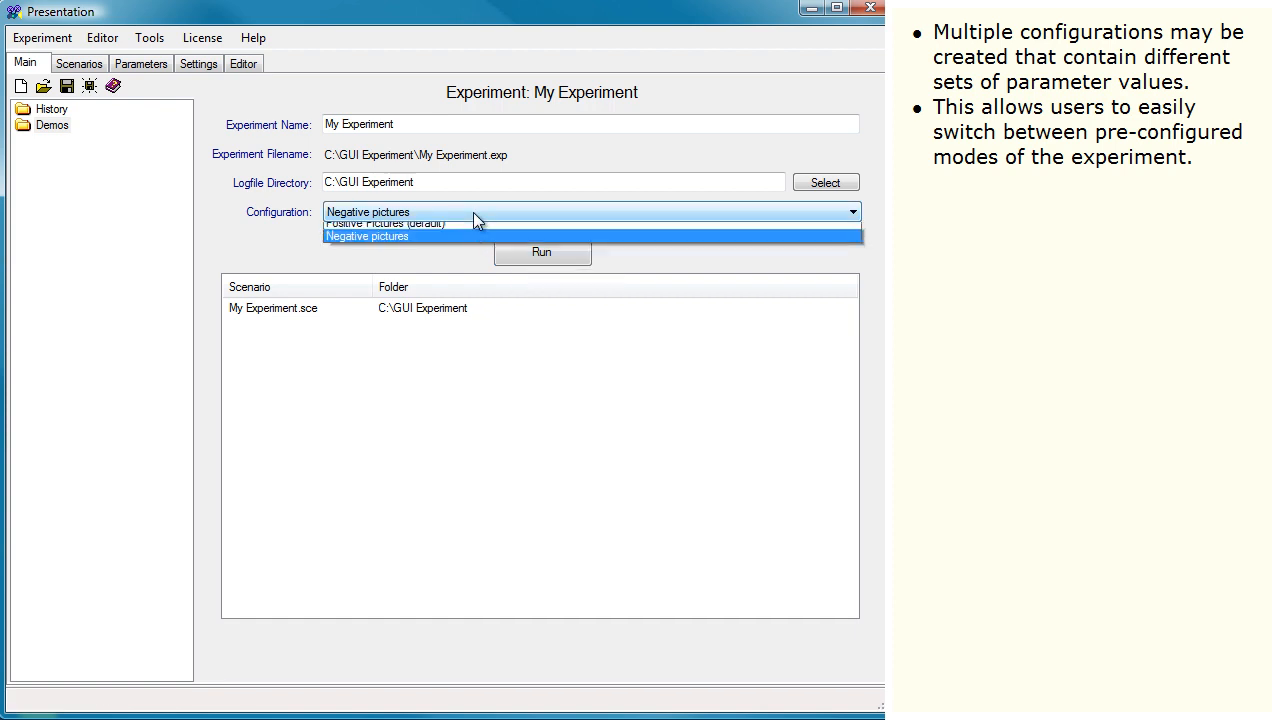
click(385, 223)
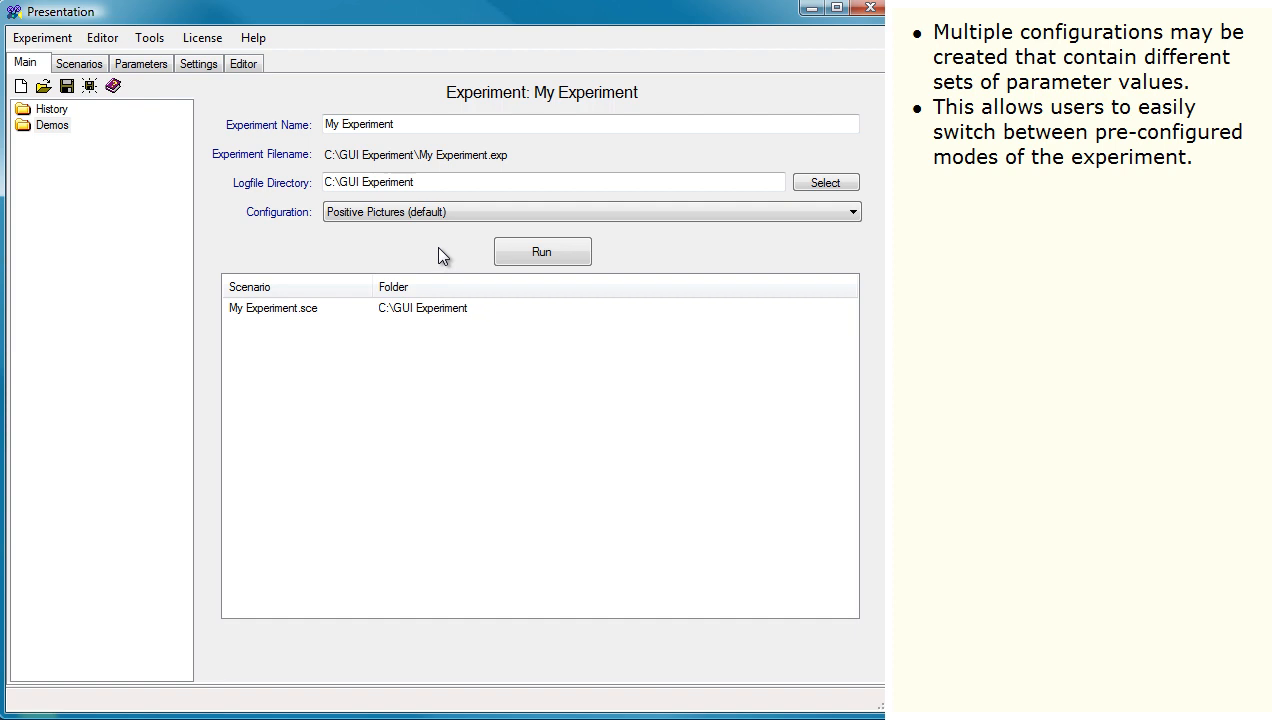
mouse_move(542, 251)
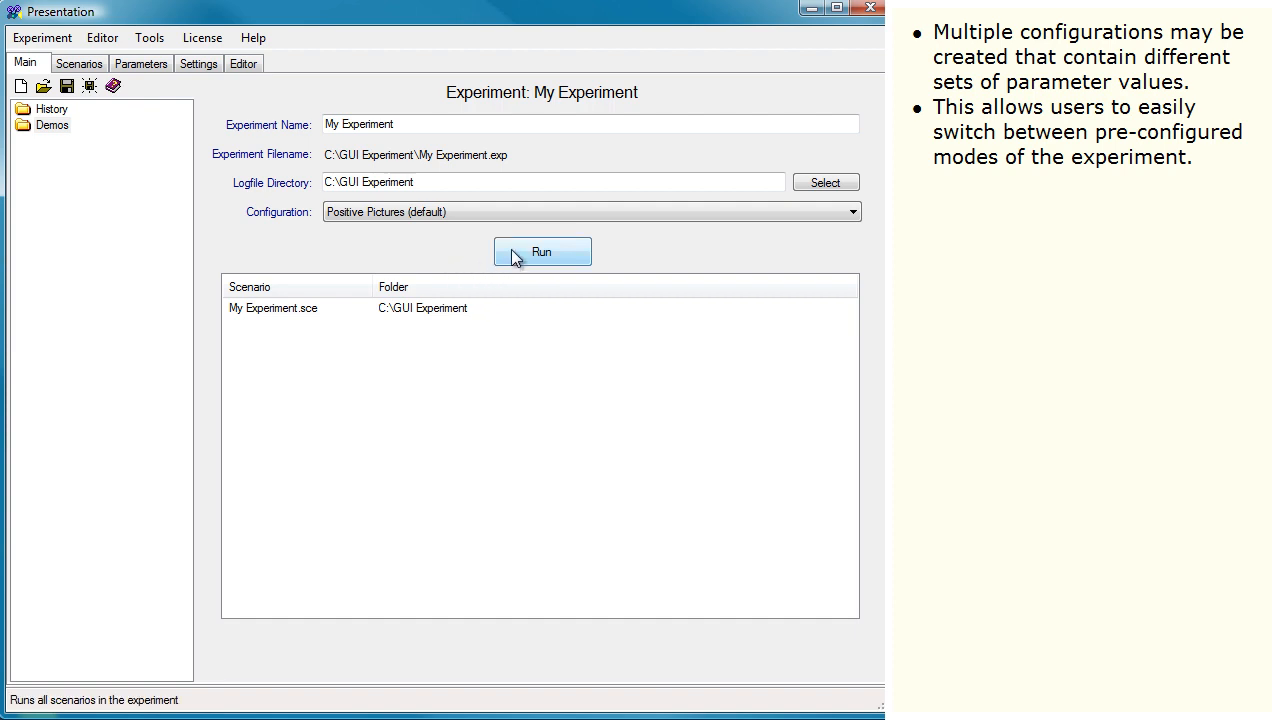
click(542, 251)
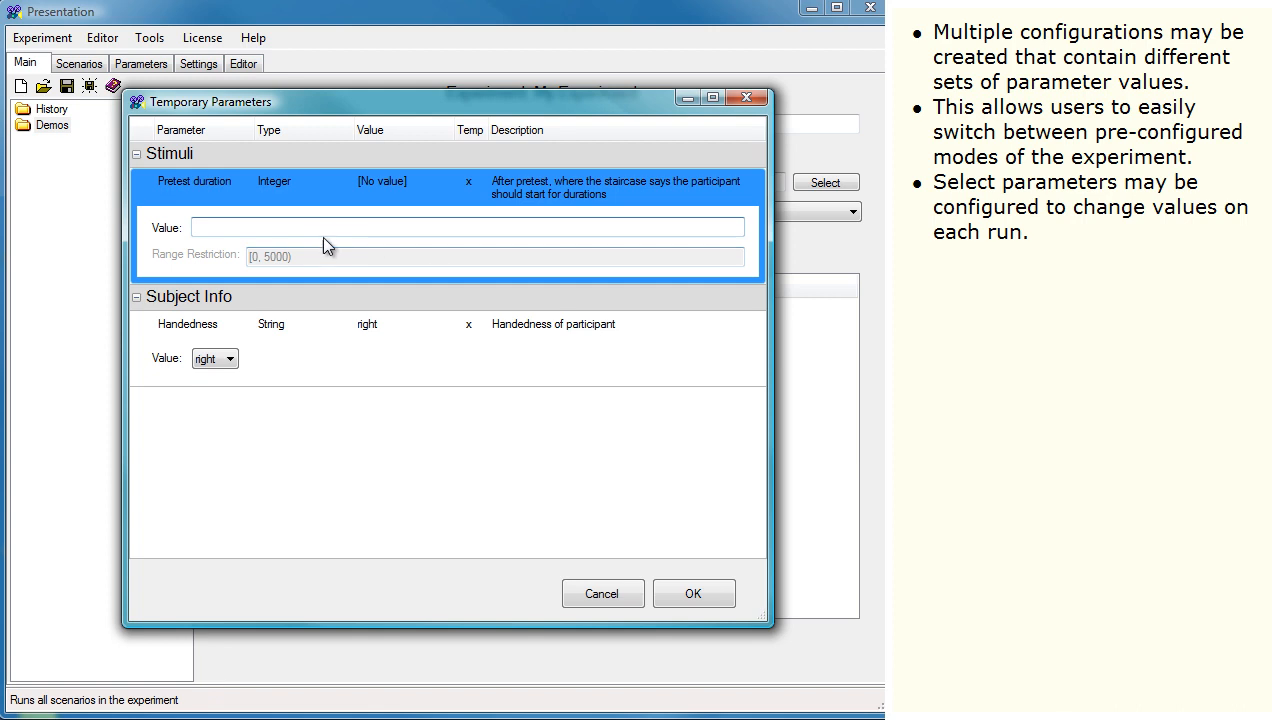
text(150)
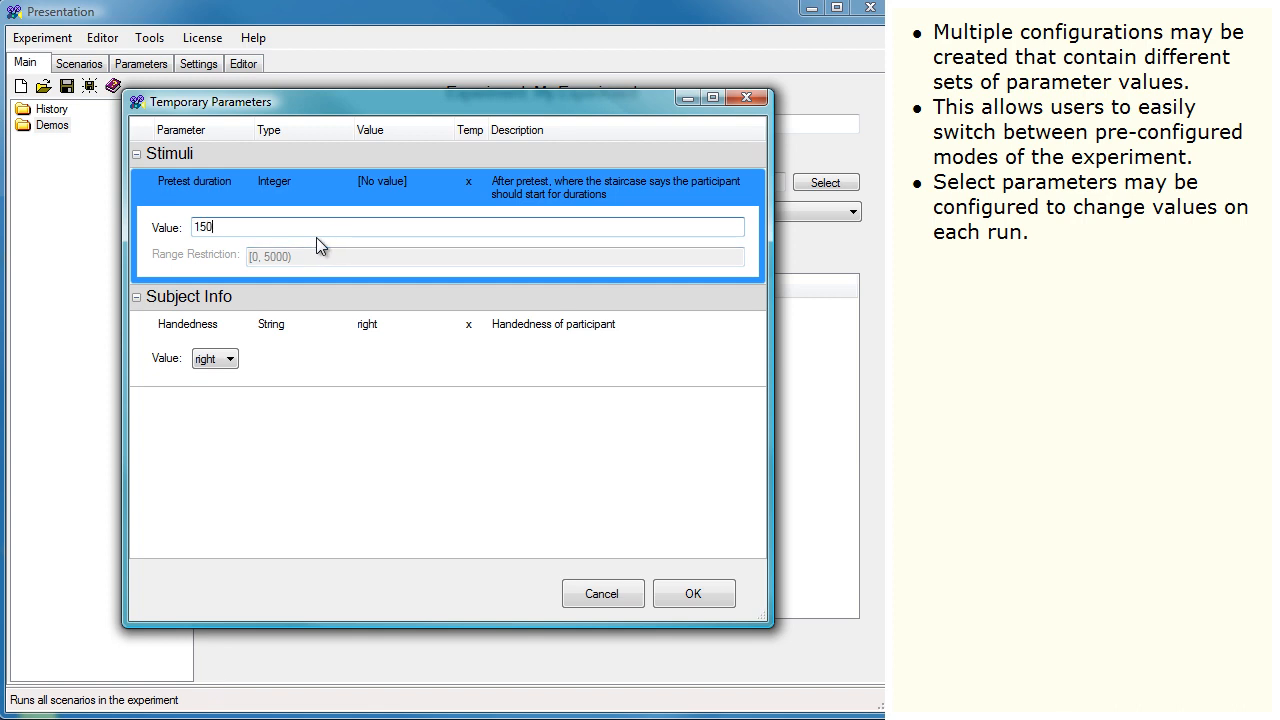
text(0)
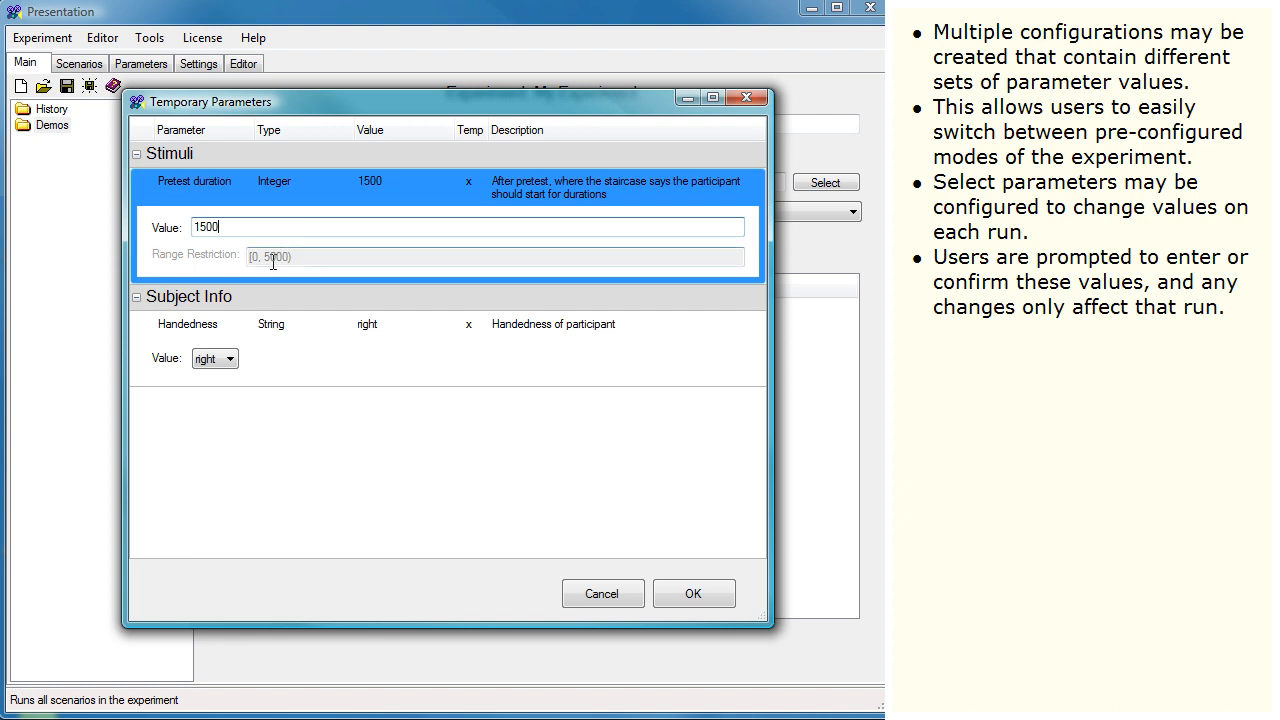
click(228, 358)
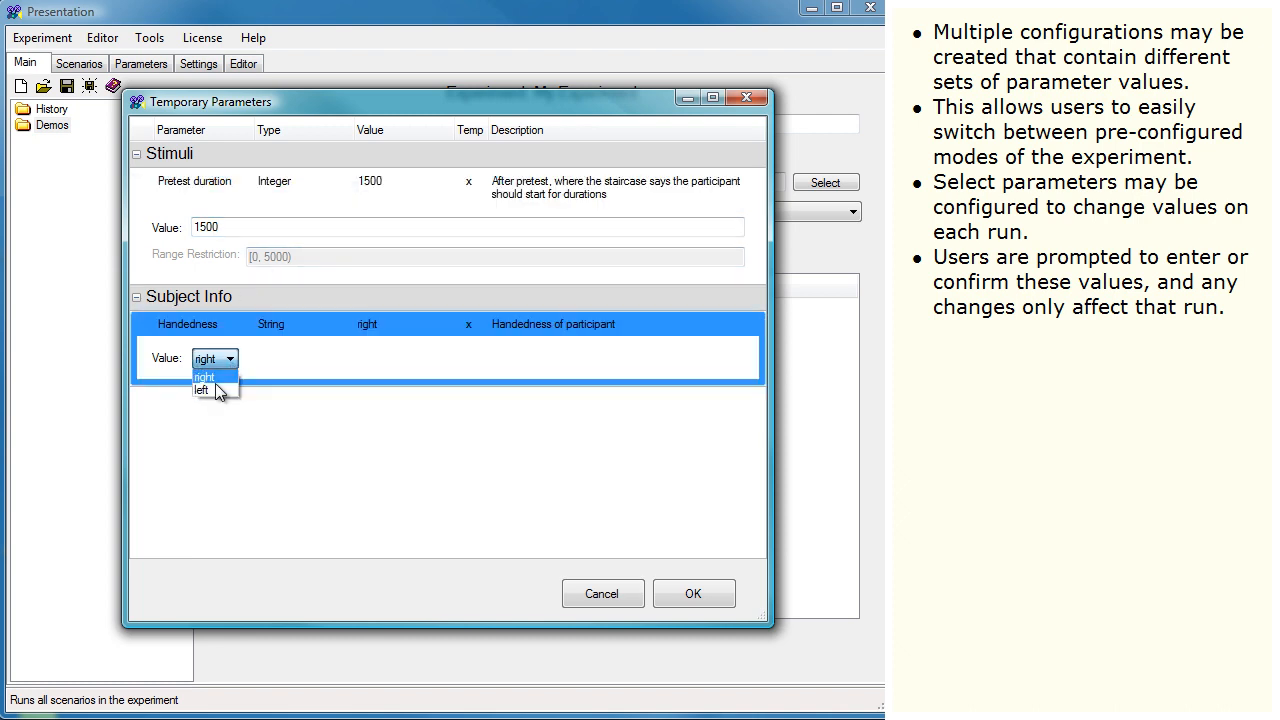
click(201, 390)
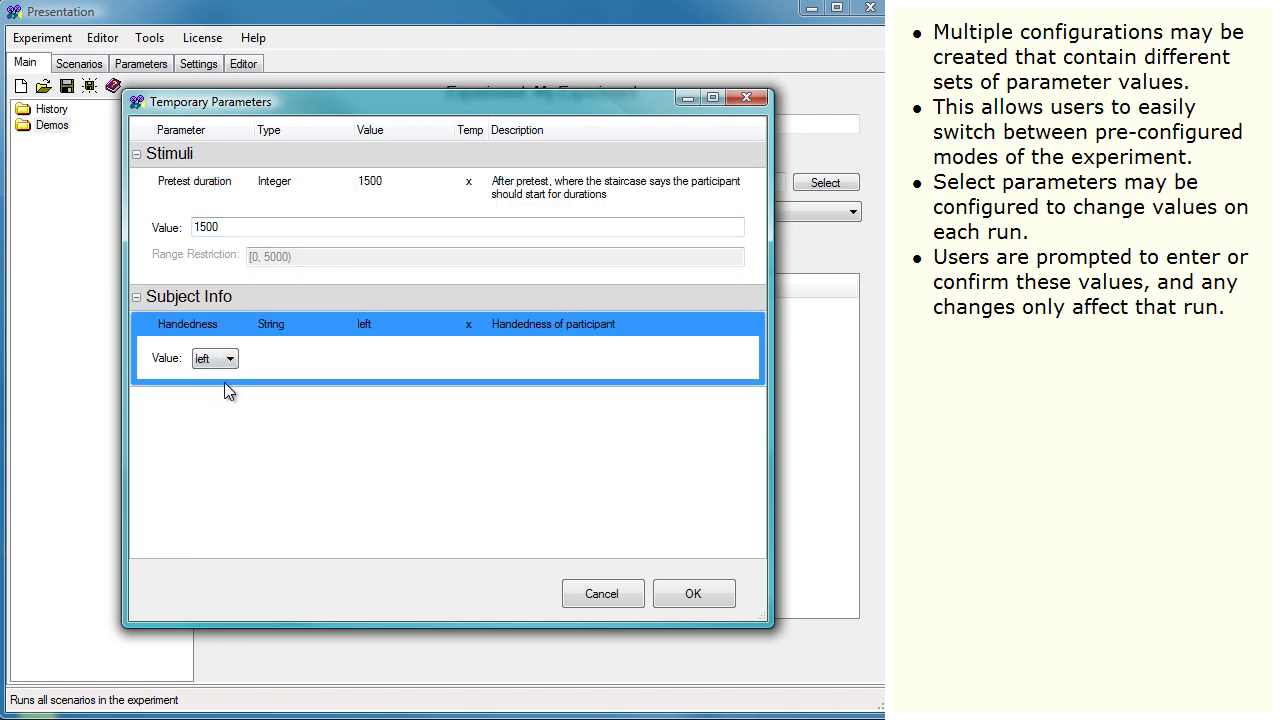
mouse_move(278, 415)
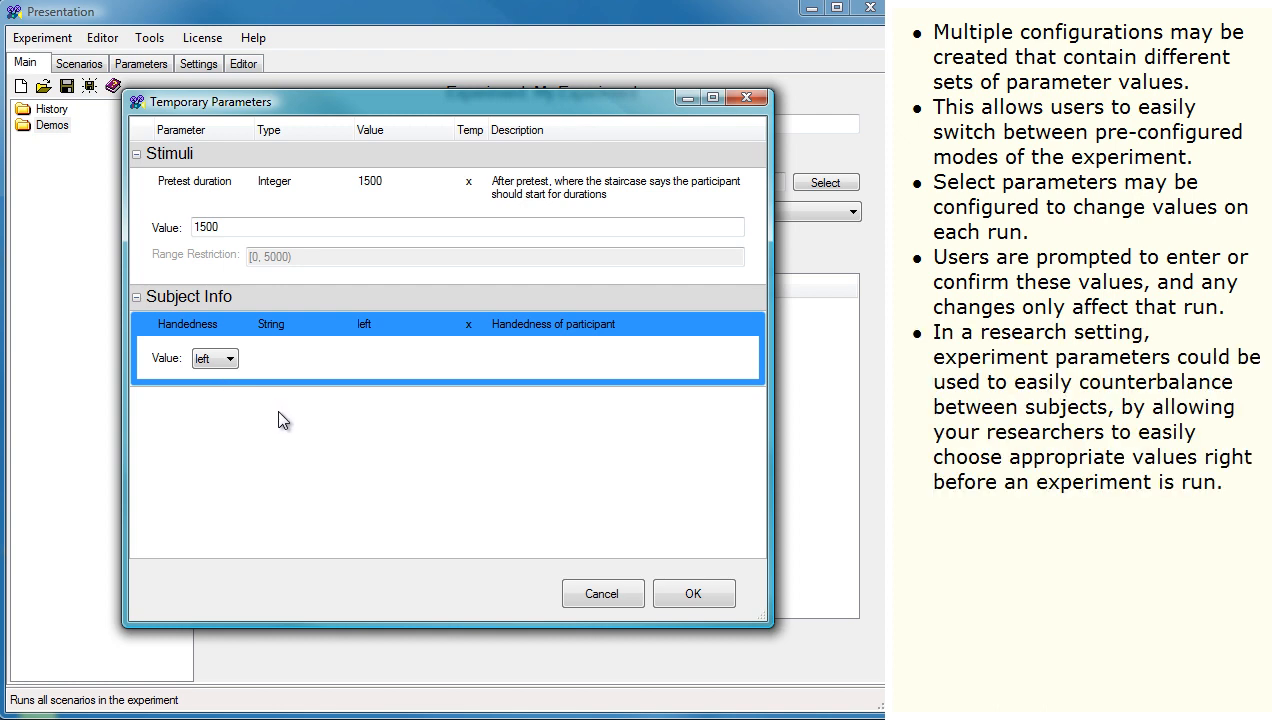
mouse_move(297, 431)
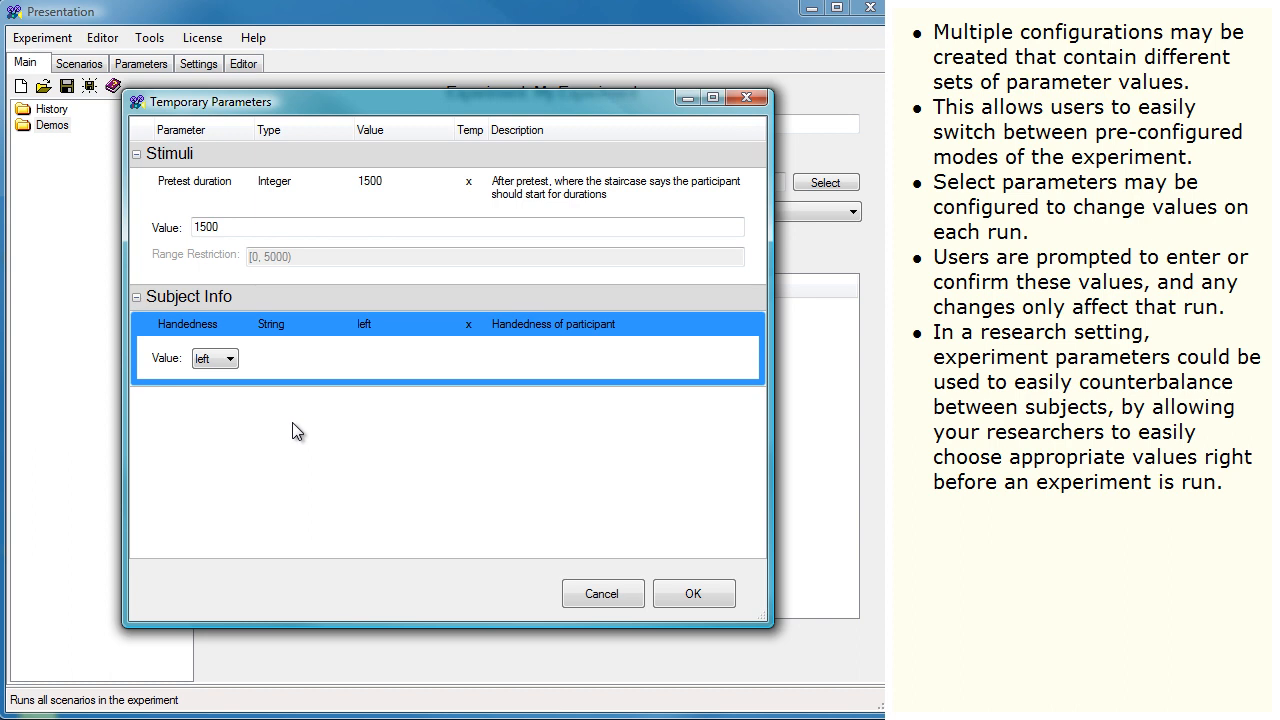
mouse_move(315, 448)
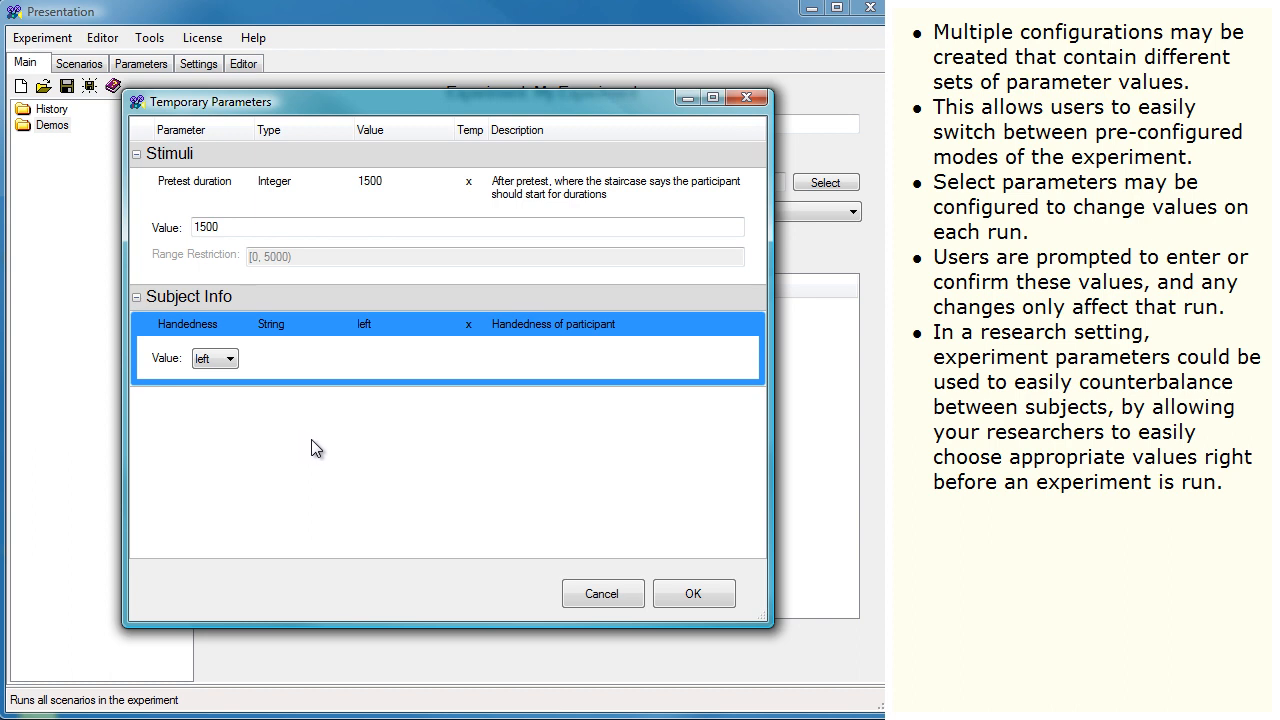
mouse_move(602, 593)
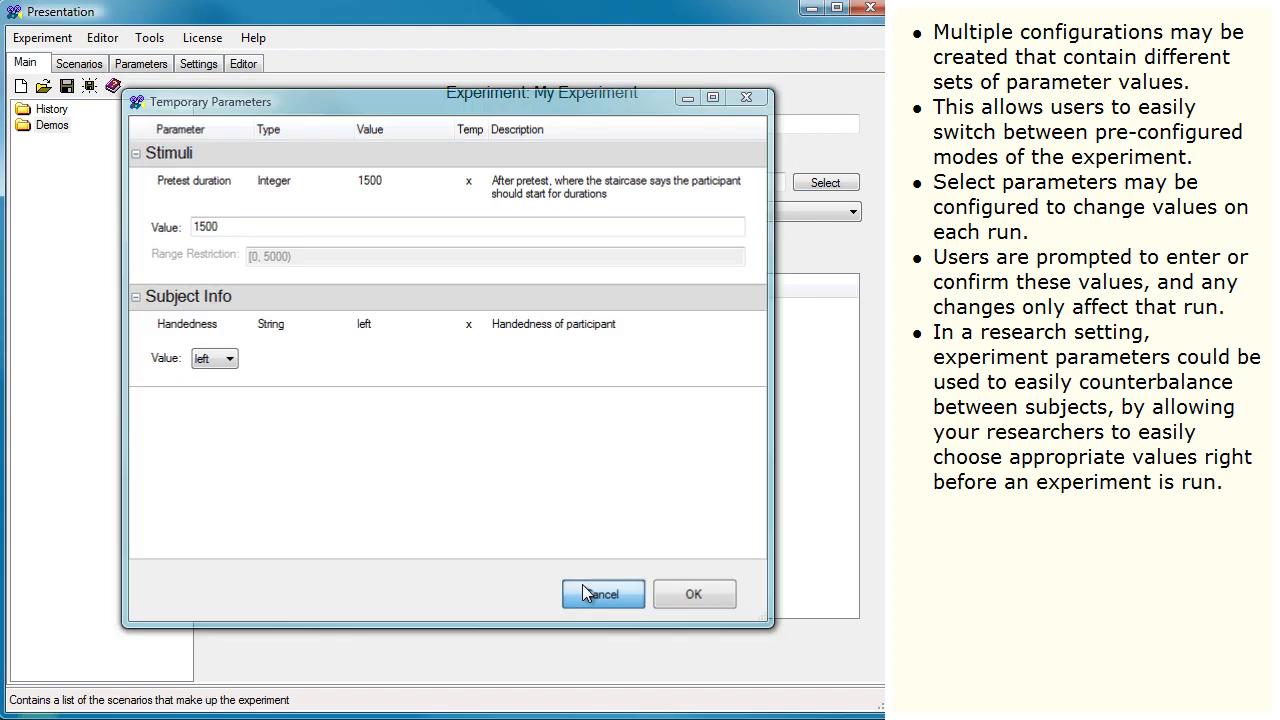
click(603, 594)
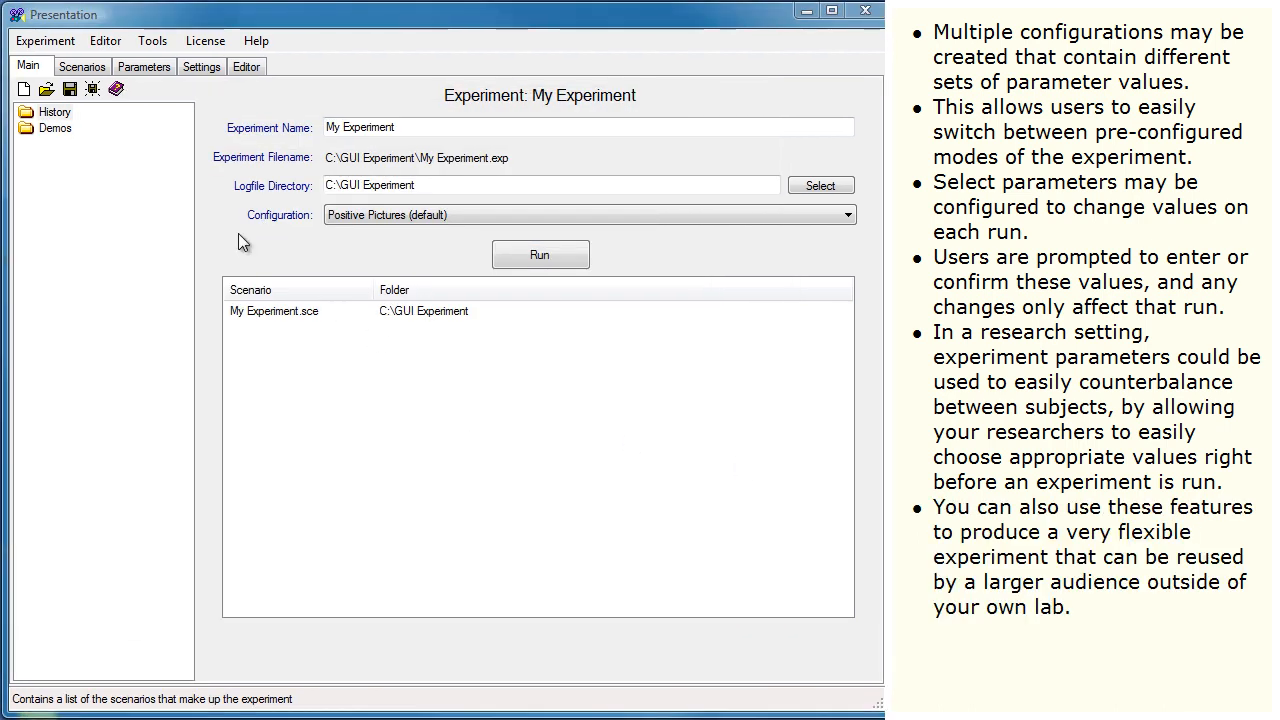
mouse_move(47, 89)
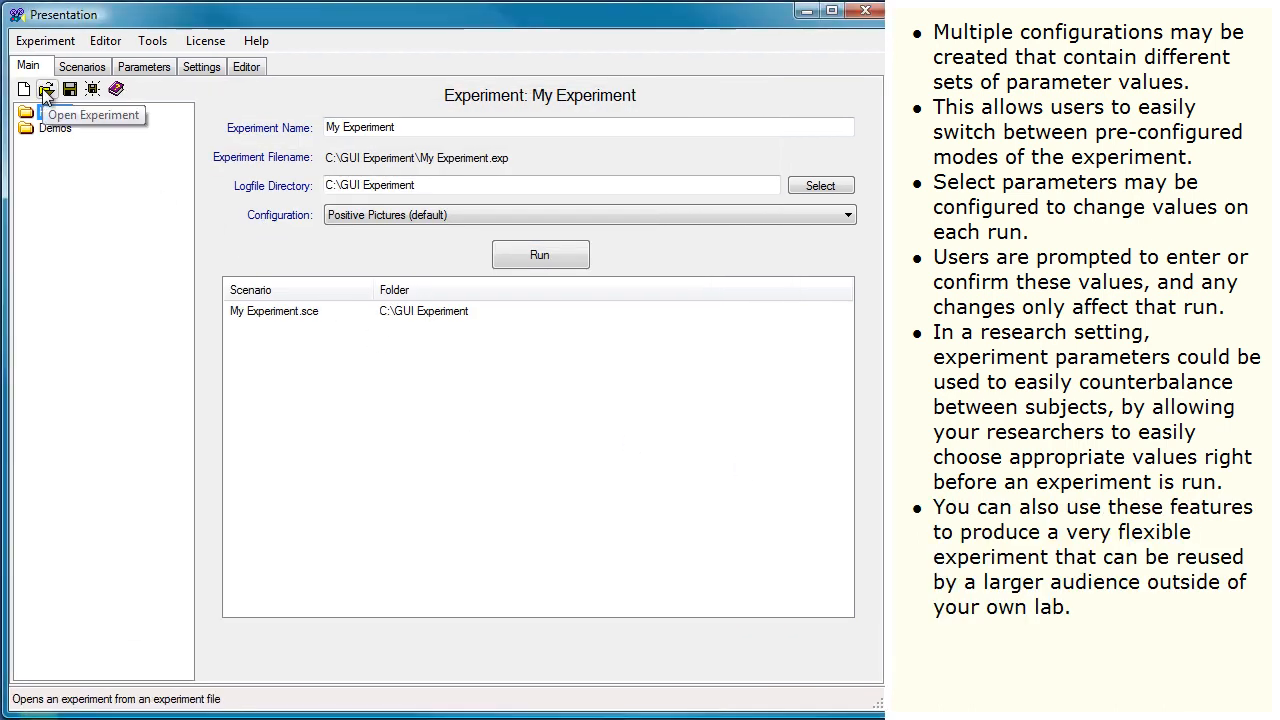
Step: Open the experiment file browser showing the Attentional Blink folder
click(47, 89)
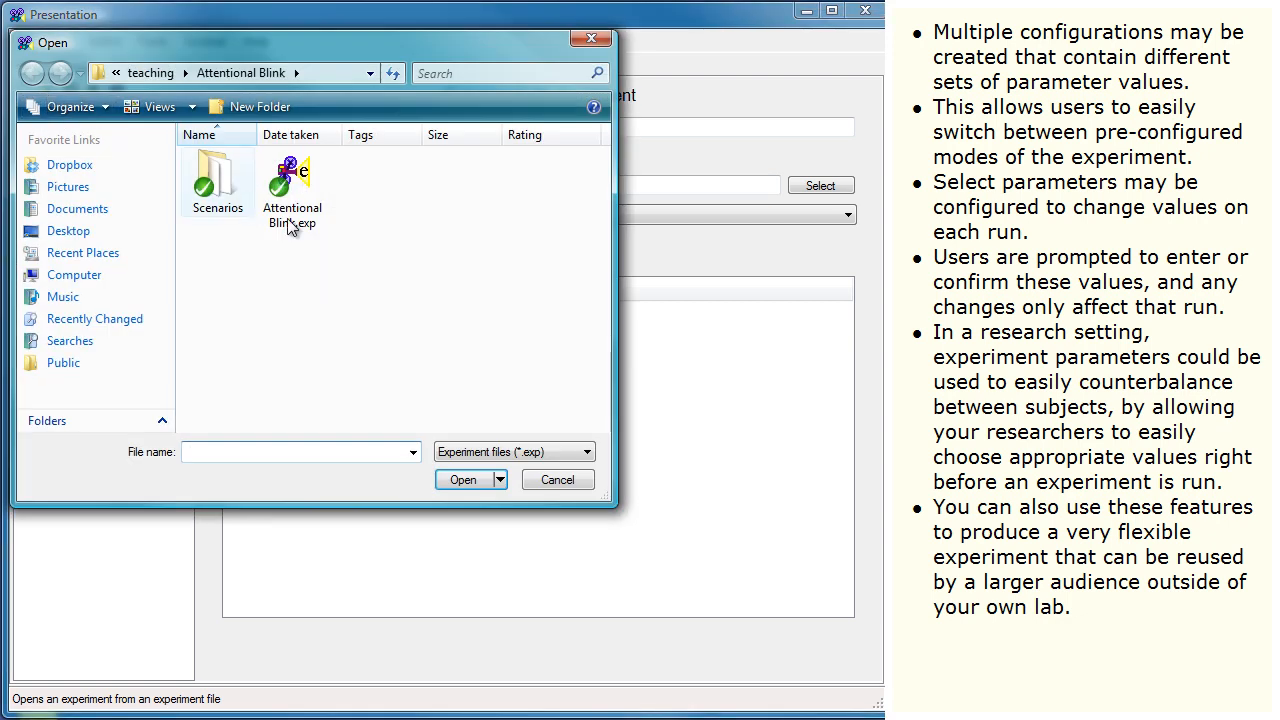